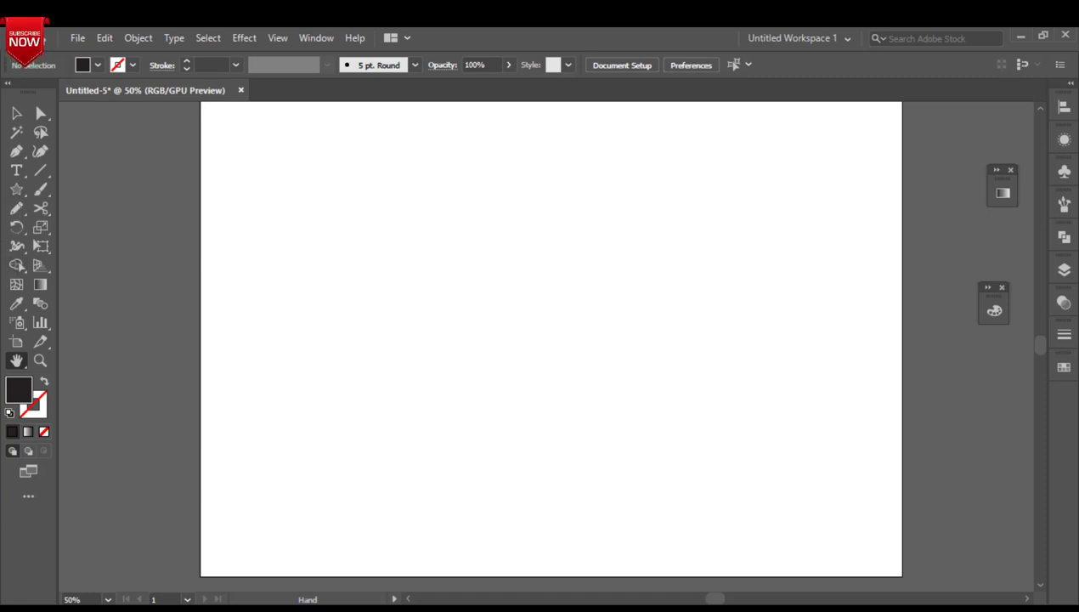
- Draw a large Shift-constrained circle with no fill and a thin stroke, and enlarge the artboard
click(17, 189)
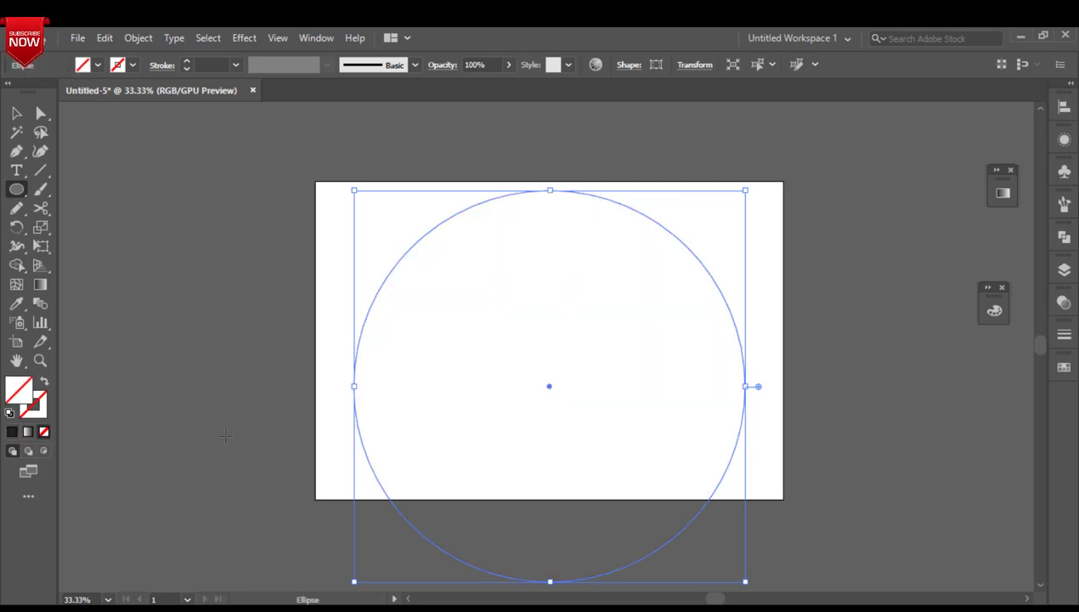
drag(549, 386, 544, 353)
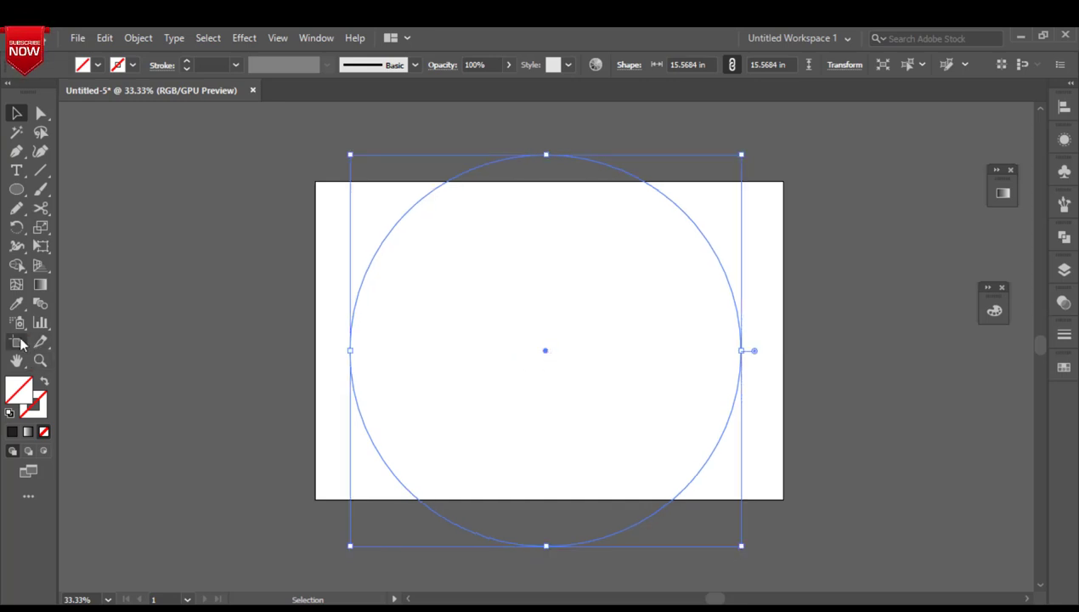
click(16, 342)
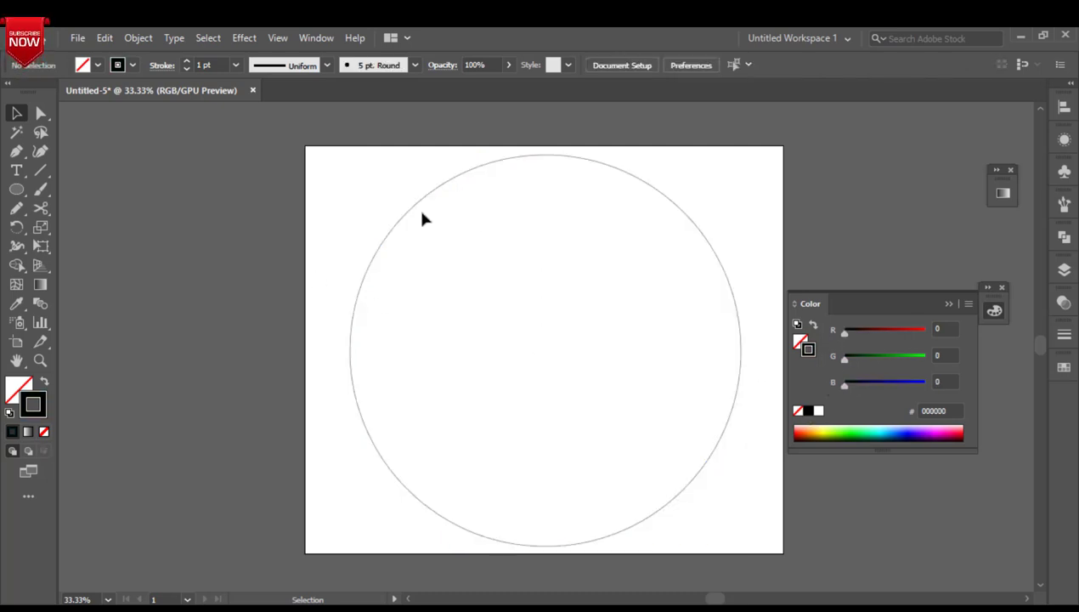
mouse_move(247, 218)
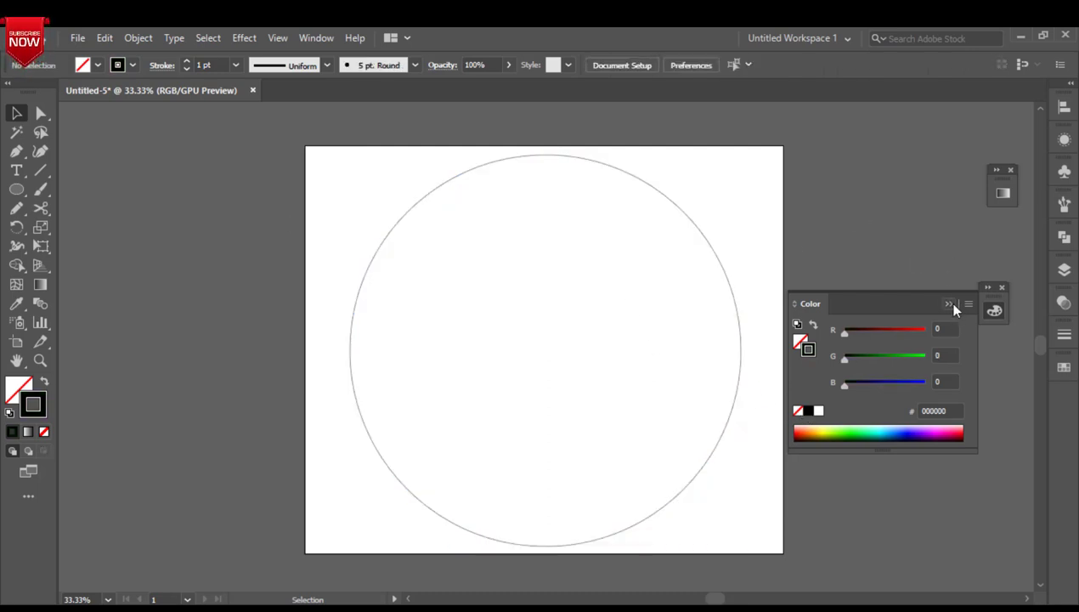
- Draw a straight ground line across the lower circle and a zigzag half-pine outline on it
click(950, 303)
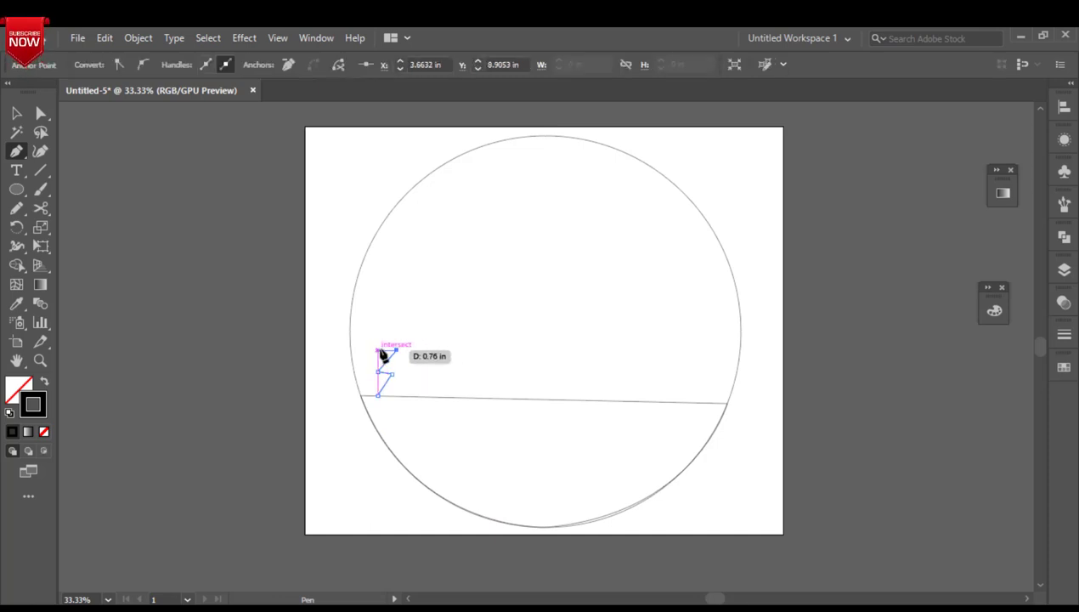
click(416, 301)
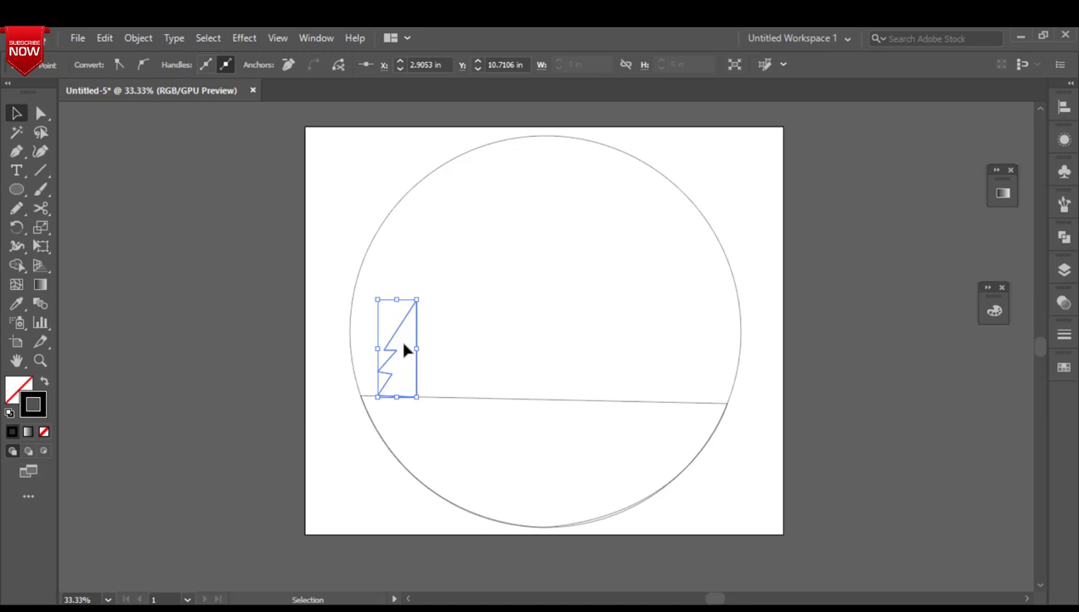
- Make a vertically reflected copy of the half tree via Transform > Reflect
right_click(400, 349)
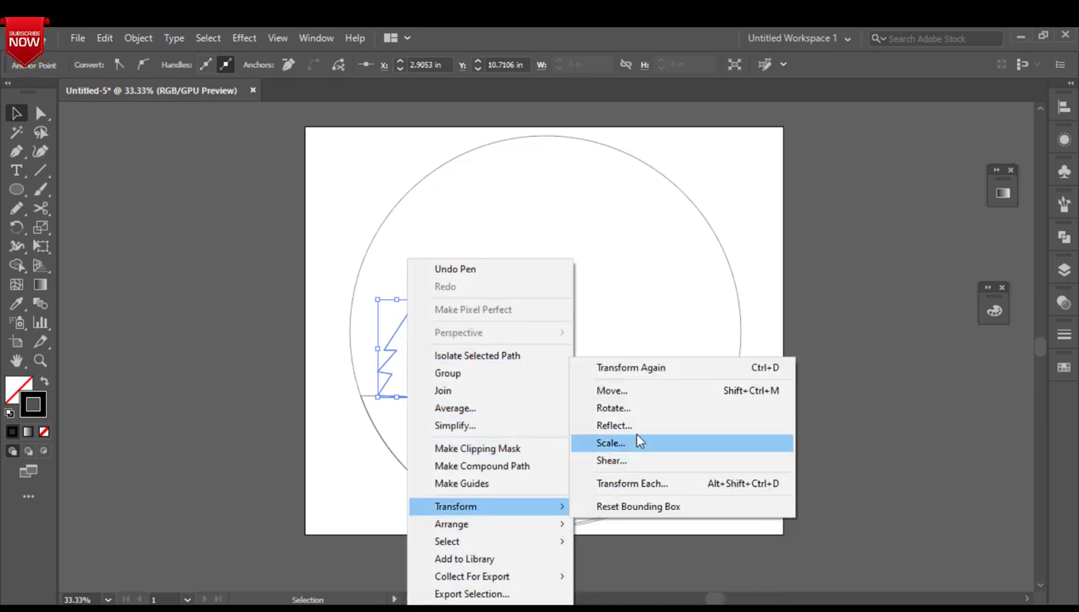
click(614, 425)
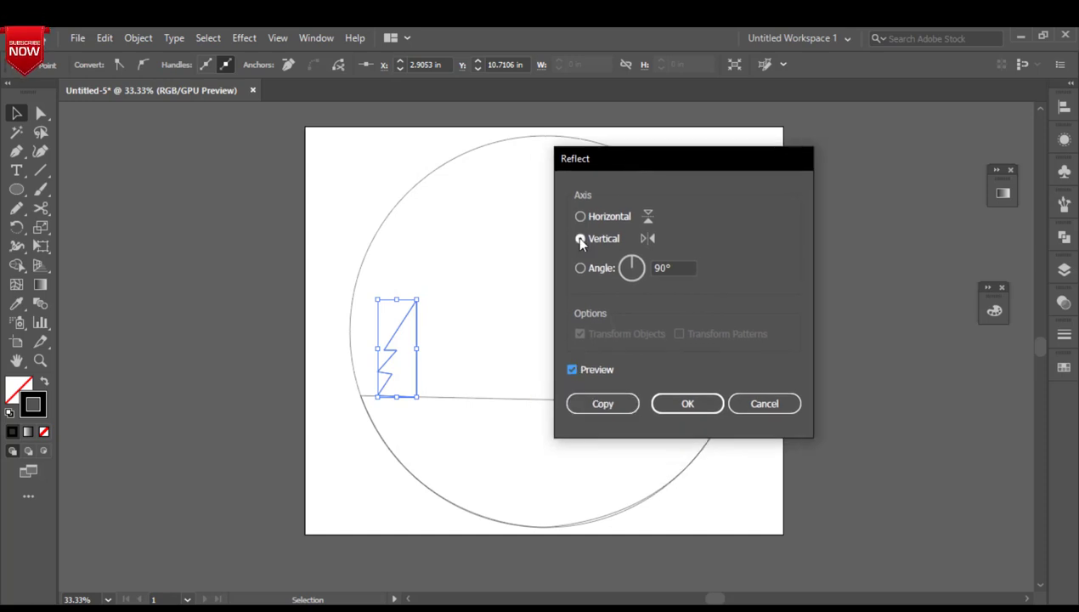
click(580, 268)
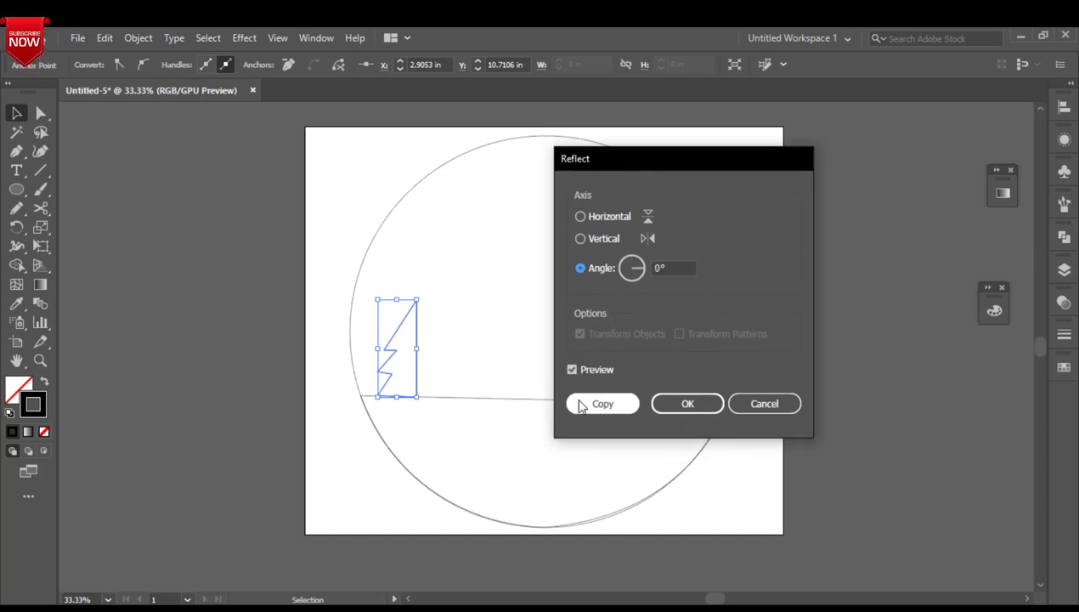
click(602, 403)
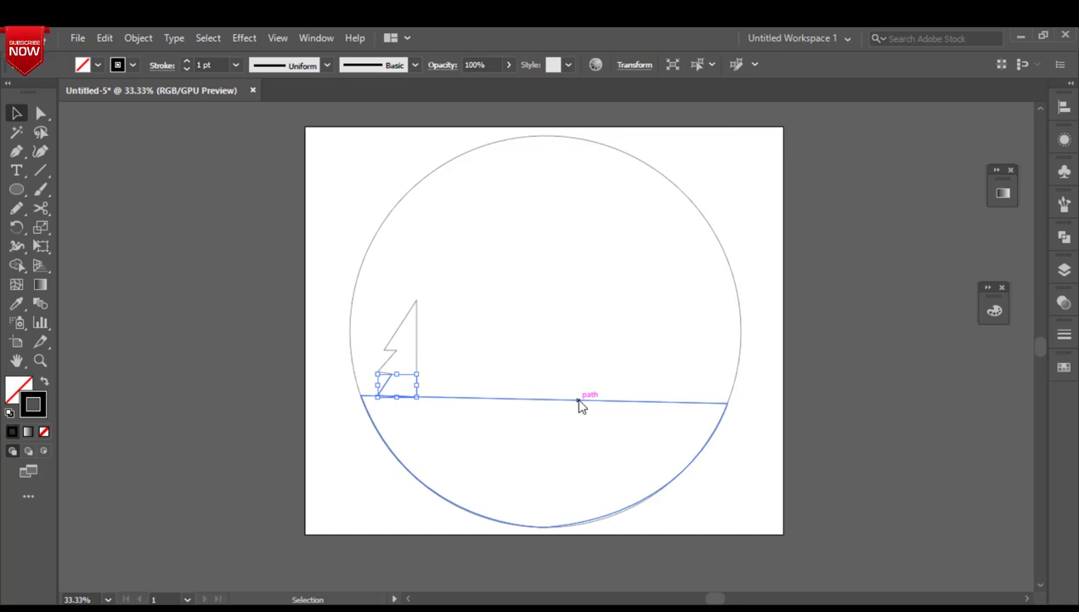
- Line the mirrored half up beside the original and join them into one pine
drag(397, 379, 397, 348)
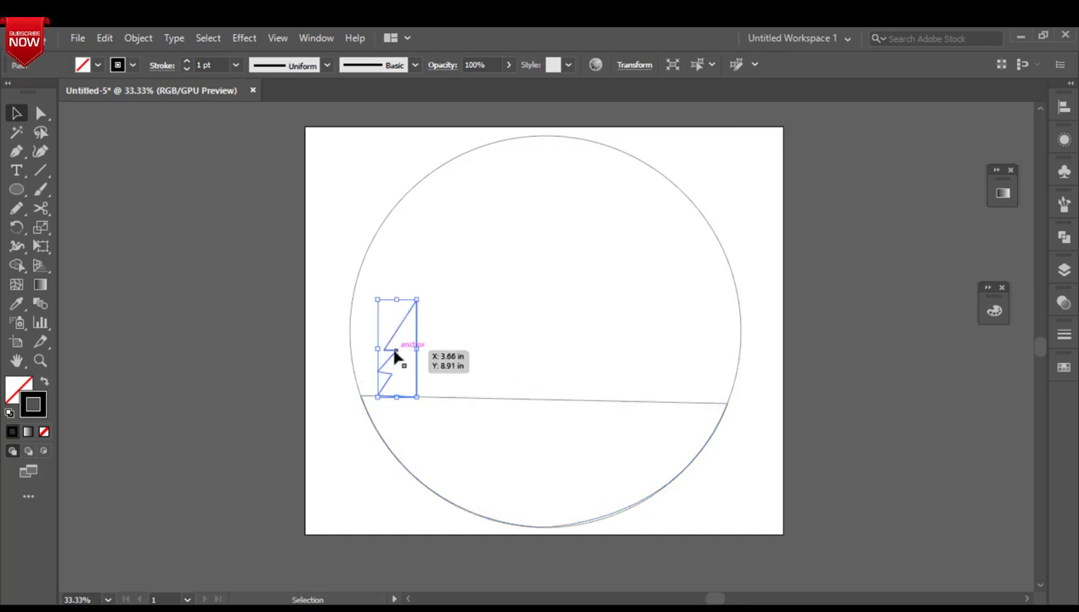
drag(398, 348, 439, 351)
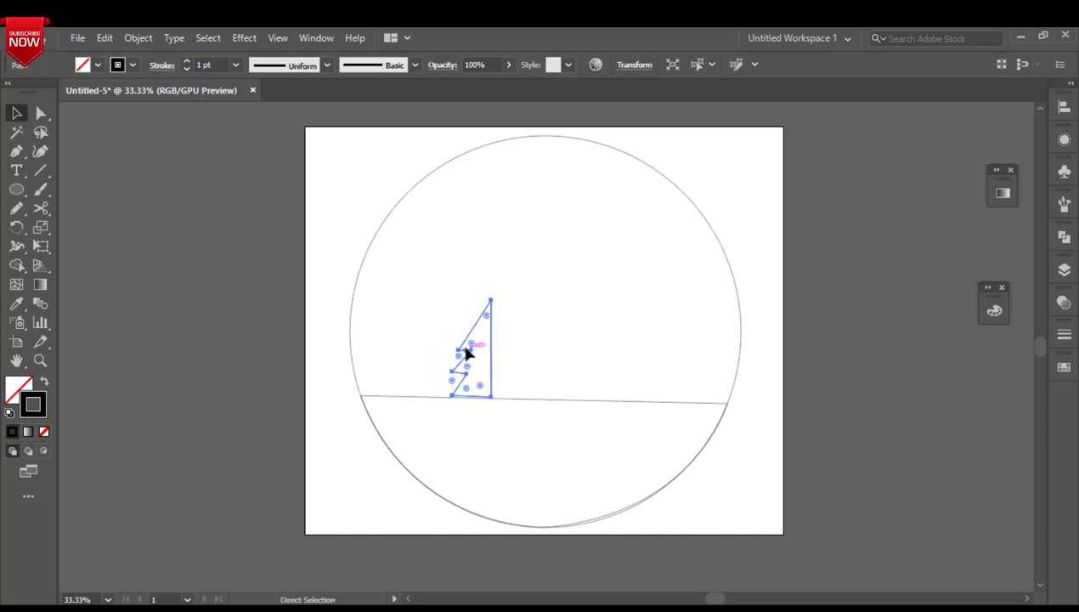
right_click(467, 354)
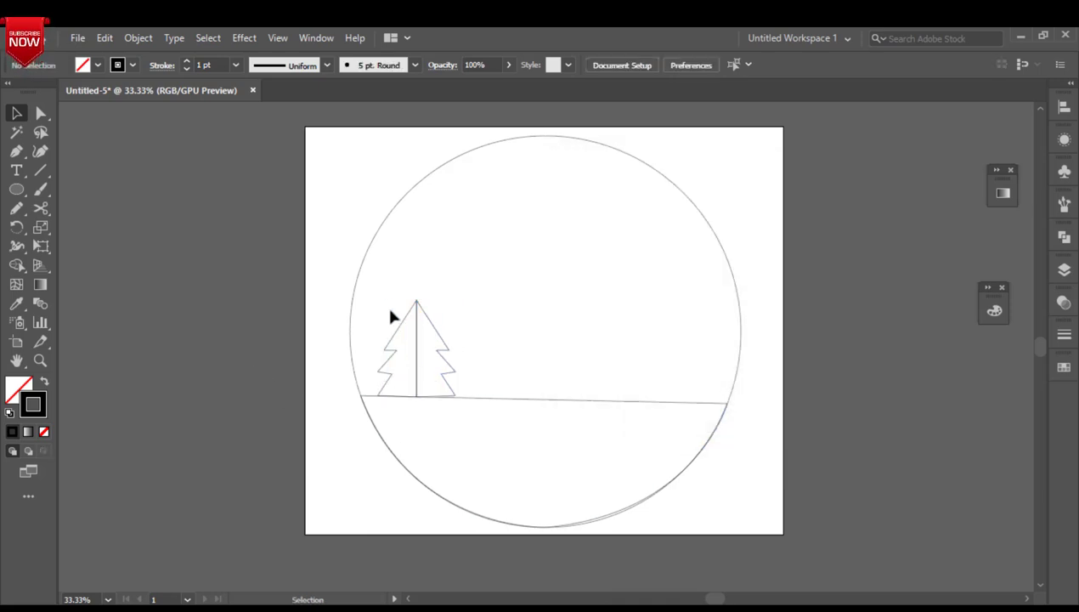
click(416, 349)
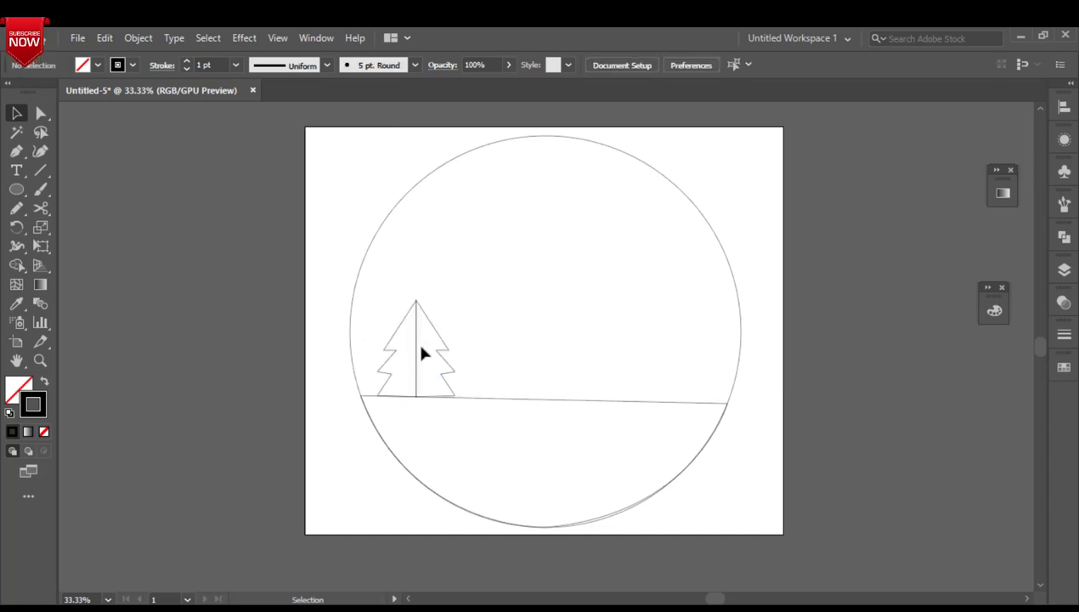
- Alt-drag a copy of the pine just to its right and stretch it taller
click(396, 349)
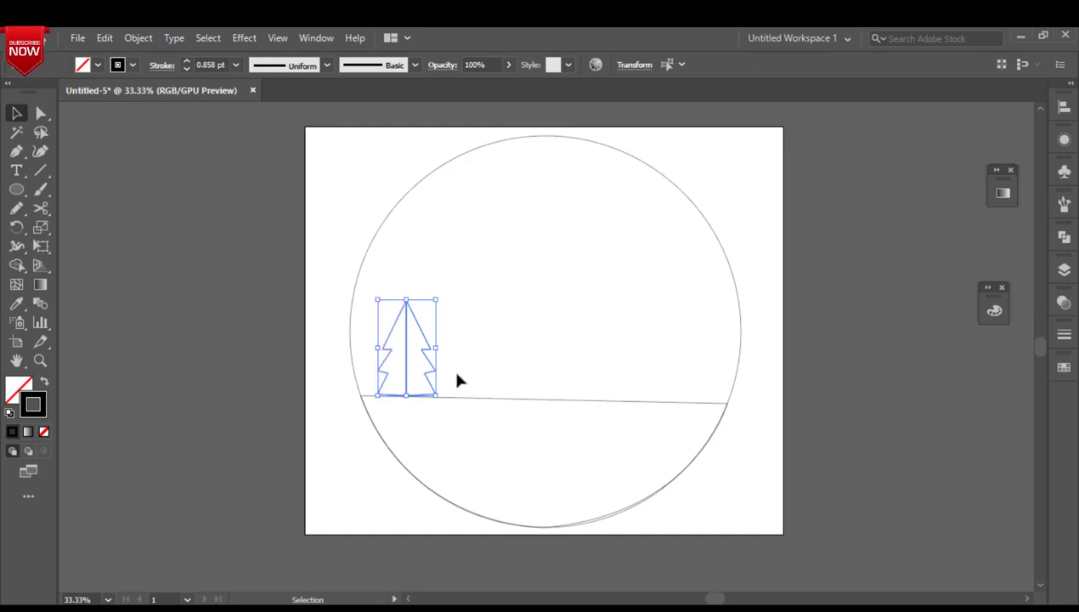
mouse_move(410, 373)
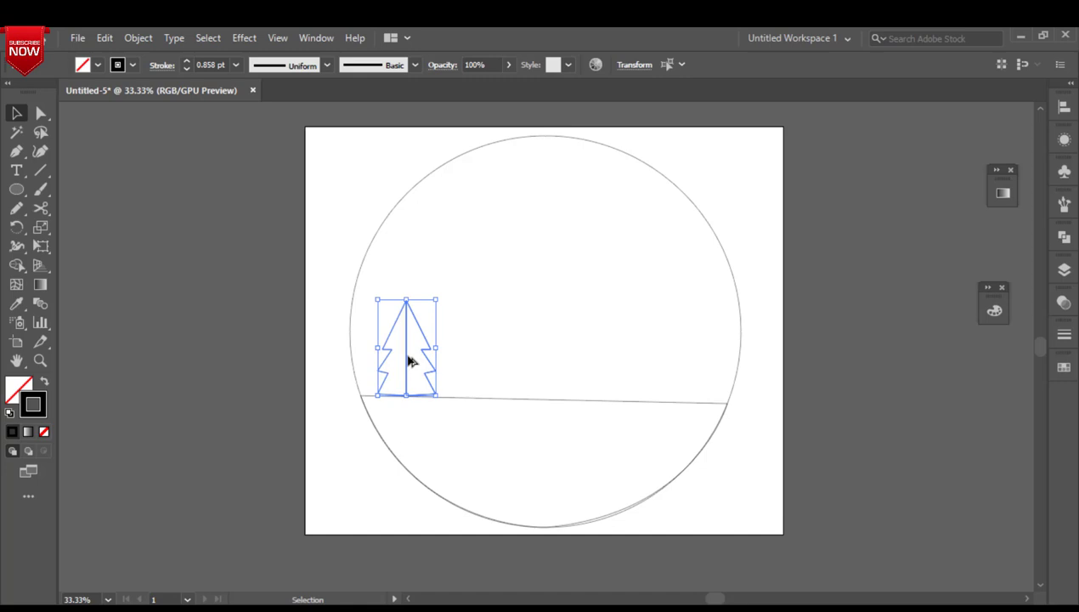
drag(406, 348, 467, 349)
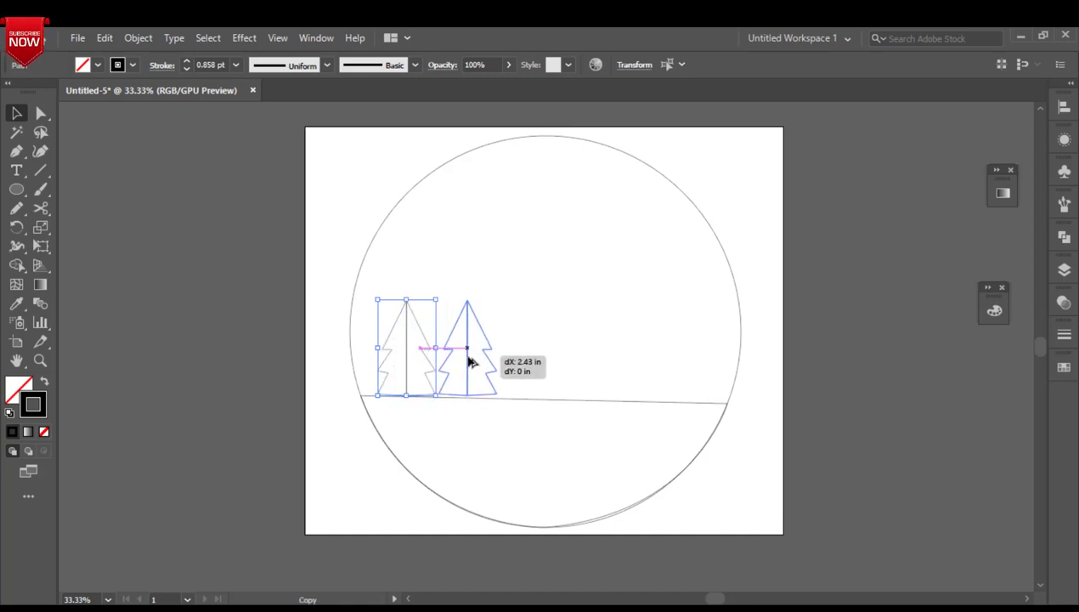
drag(468, 349, 463, 365)
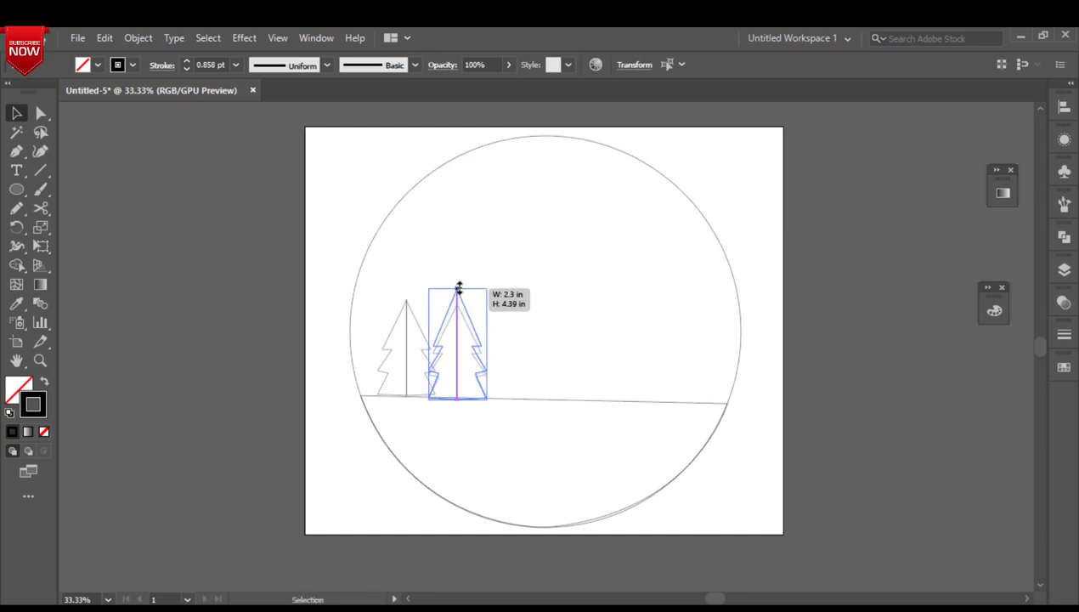
drag(459, 286, 429, 275)
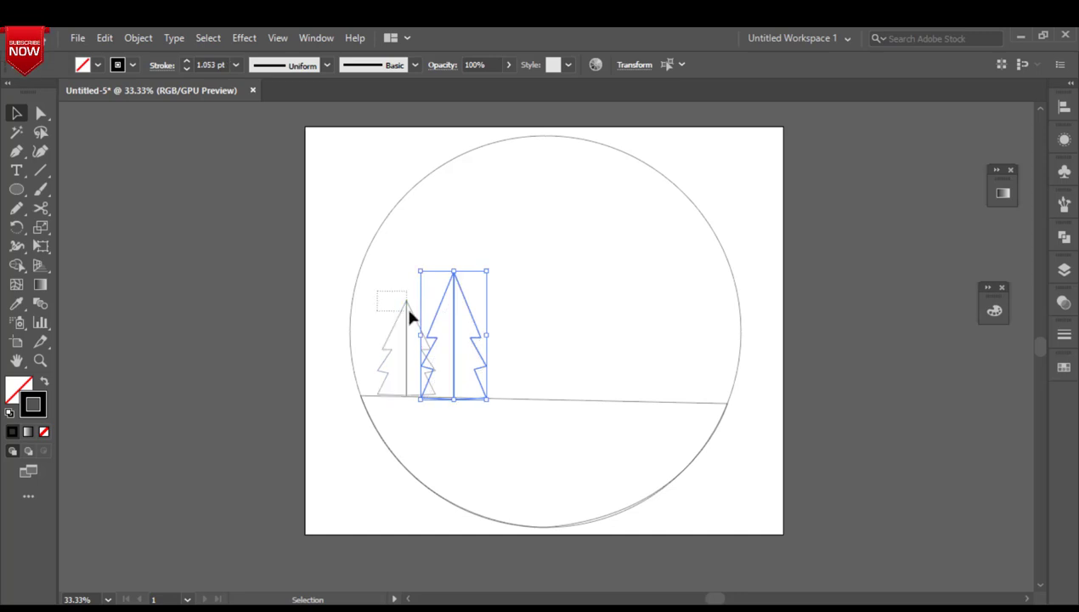
drag(453, 332, 406, 345)
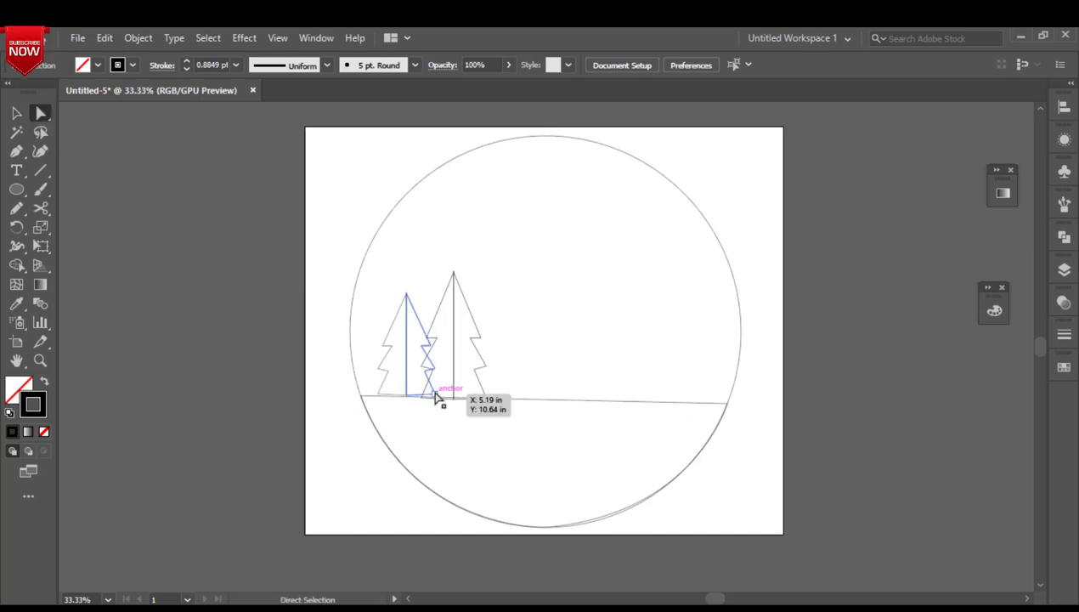
- Tweak the taller tree's outline, then duplicate it further right as a third tree
click(441, 393)
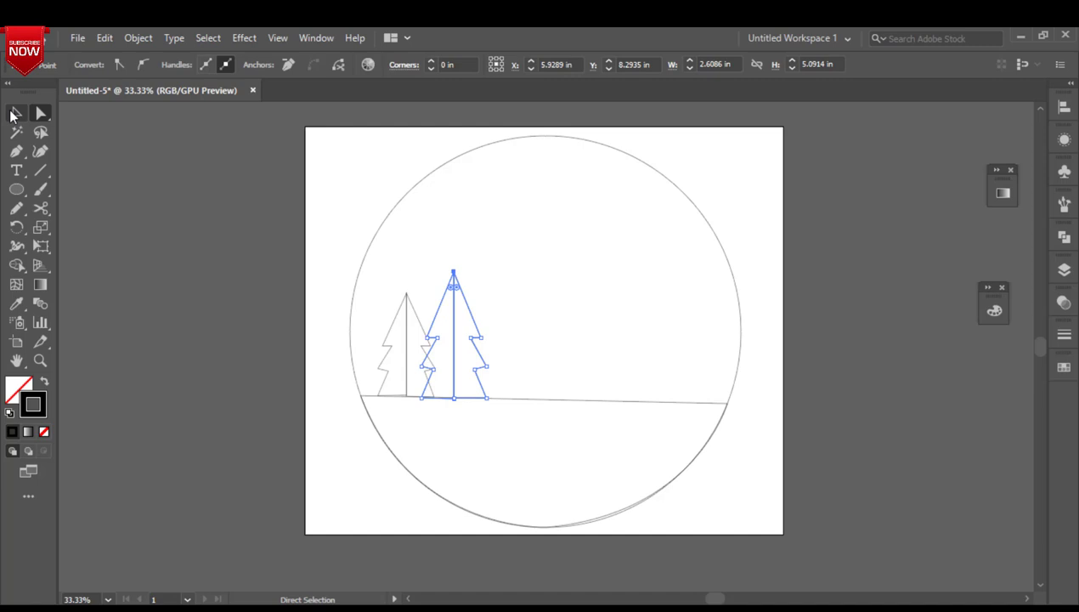
click(16, 113)
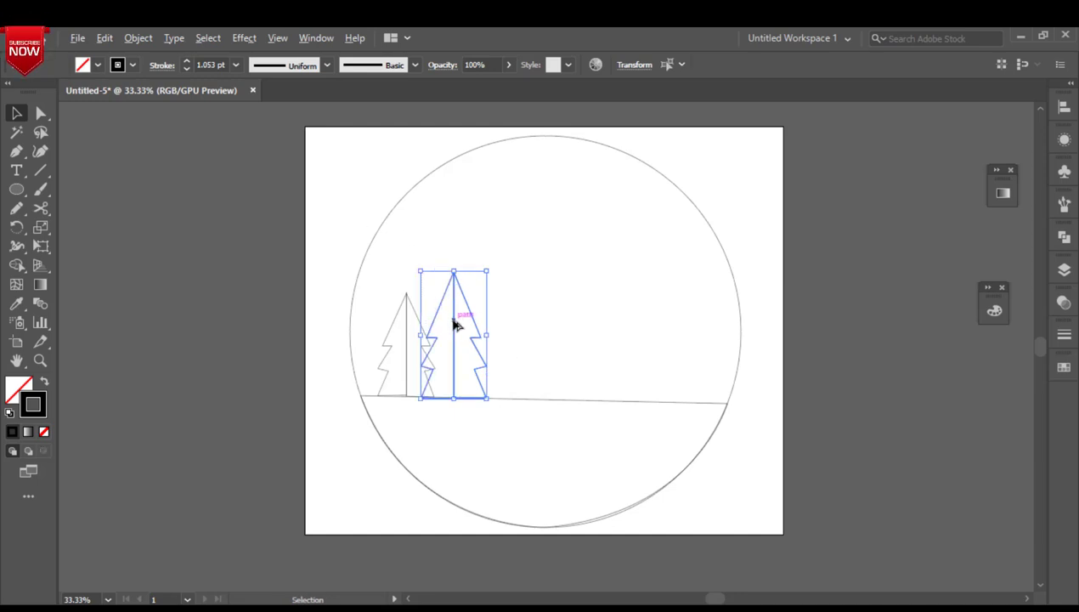
drag(455, 331, 518, 331)
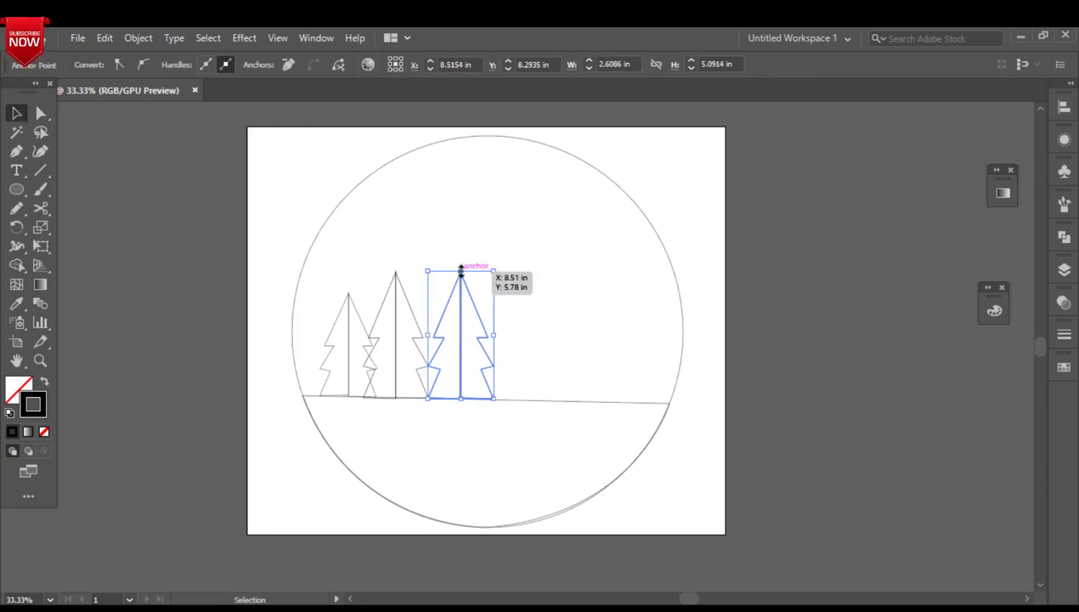
- Adjust the new tree's top point and place a small tree copy near the right edge
drag(460, 272, 463, 252)
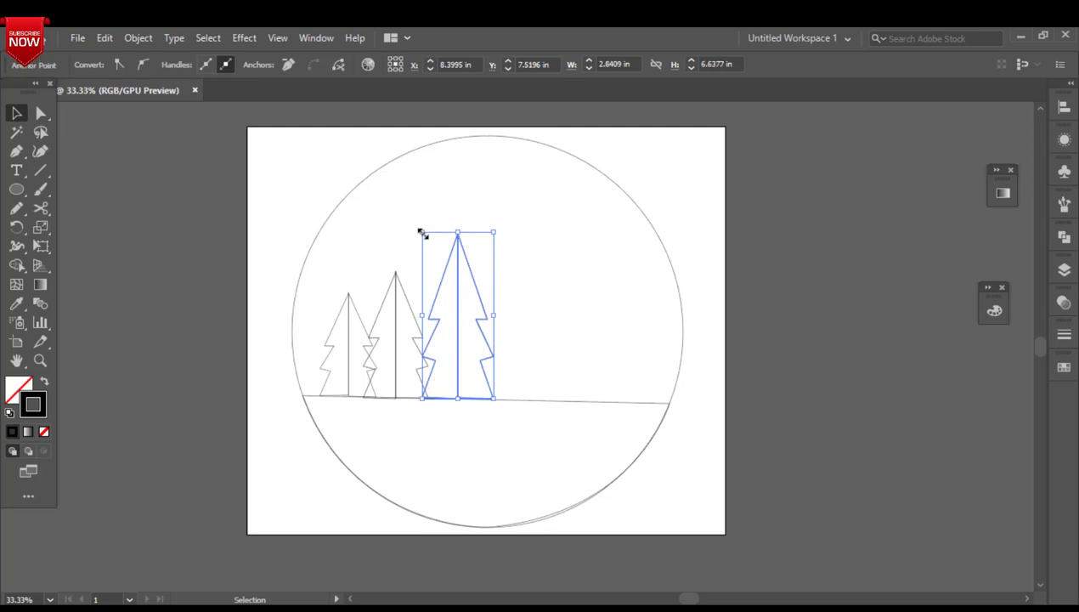
mouse_move(533, 399)
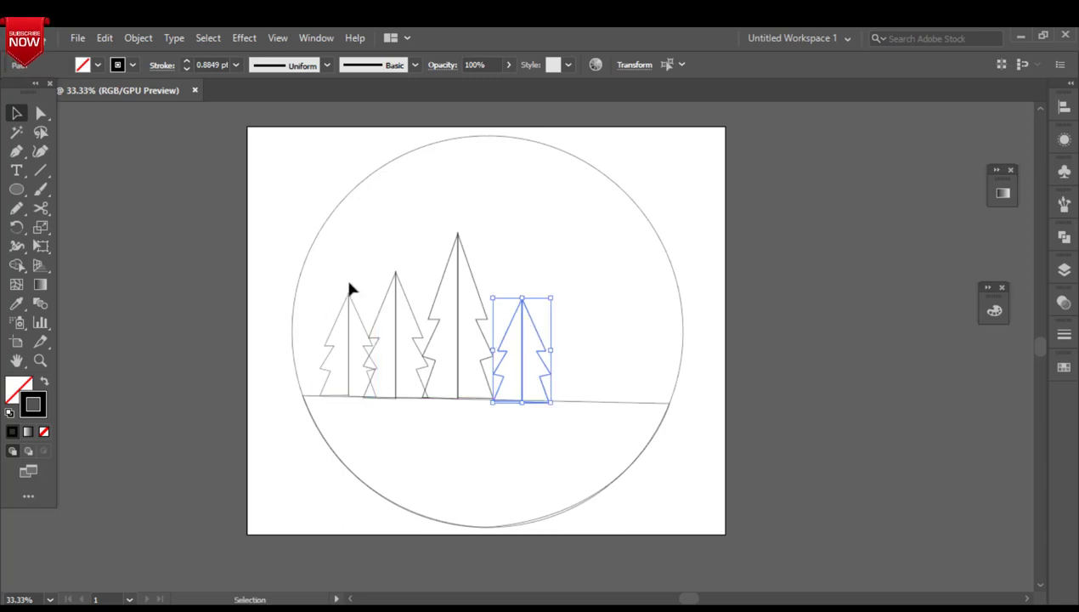
drag(519, 348, 538, 348)
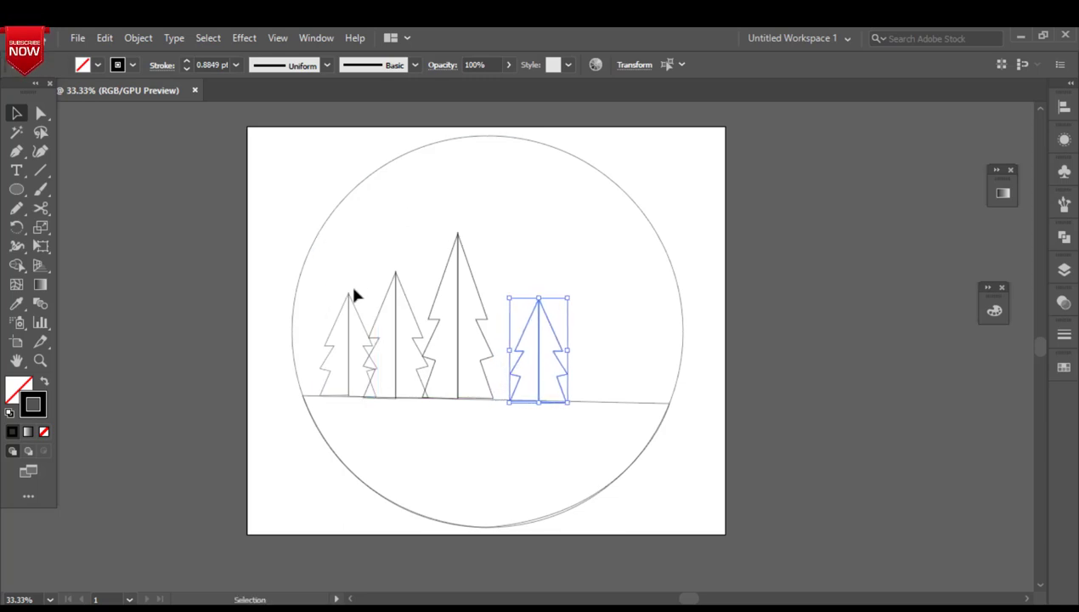
drag(538, 348, 569, 349)
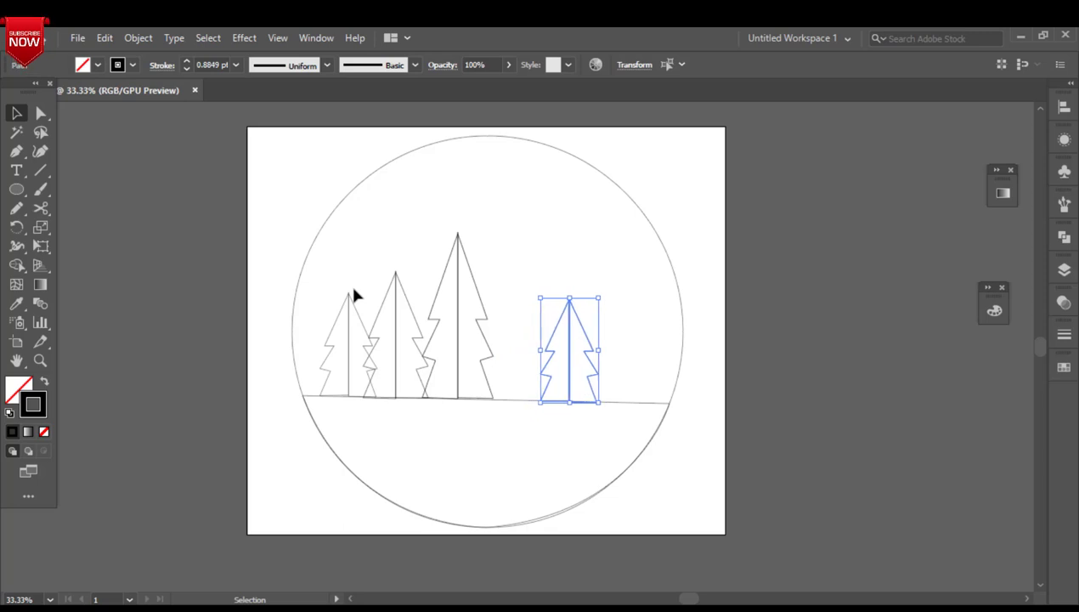
drag(569, 348, 459, 315)
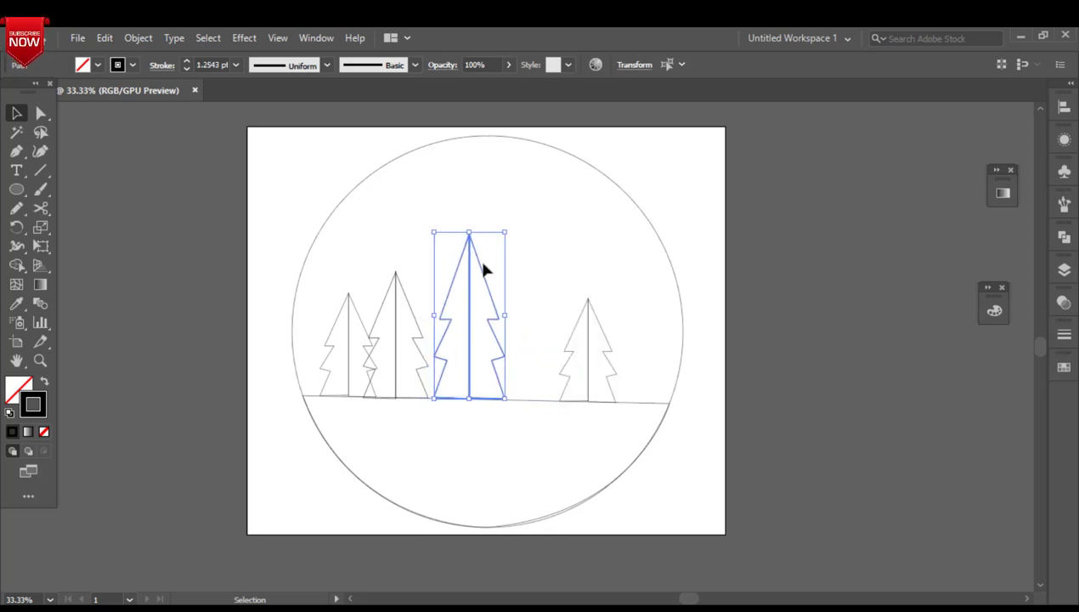
- Move and resize the trees so four heights spread evenly along the ground
drag(470, 314, 496, 317)
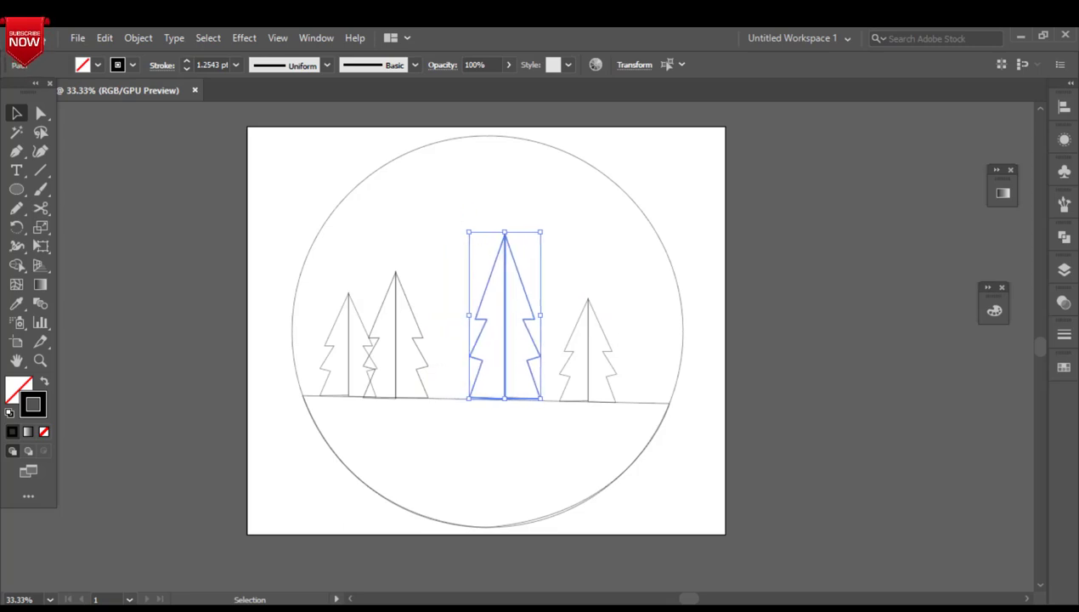
drag(504, 315, 395, 331)
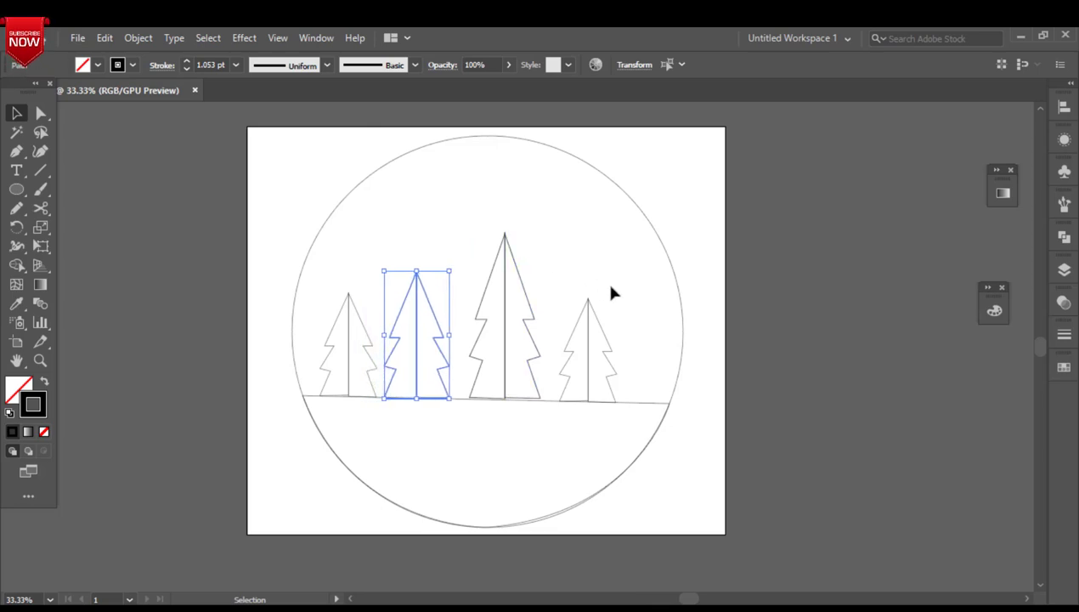
drag(415, 332, 601, 349)
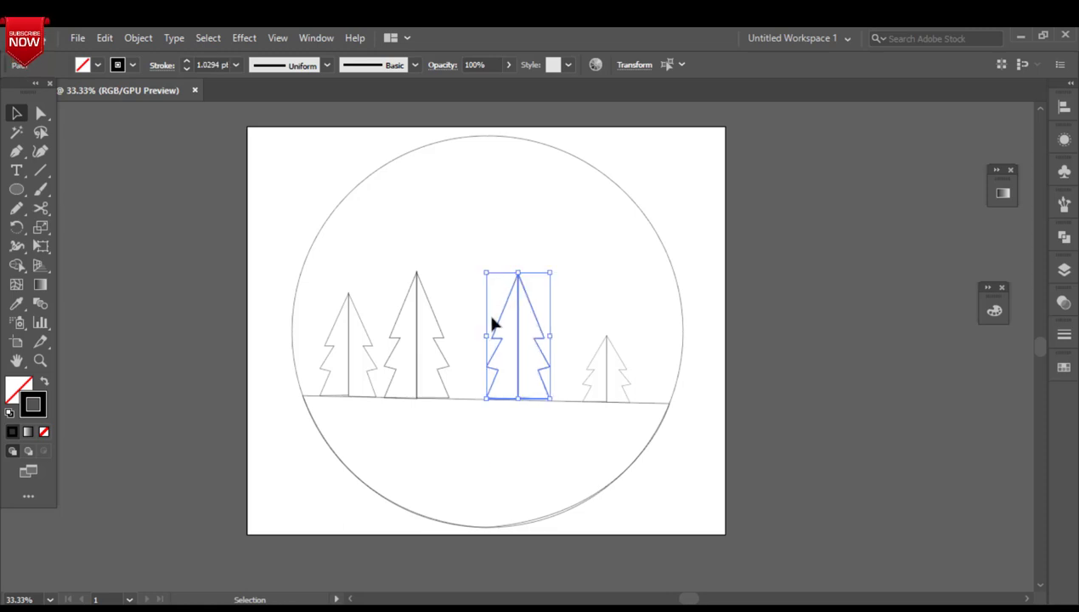
drag(518, 331, 416, 332)
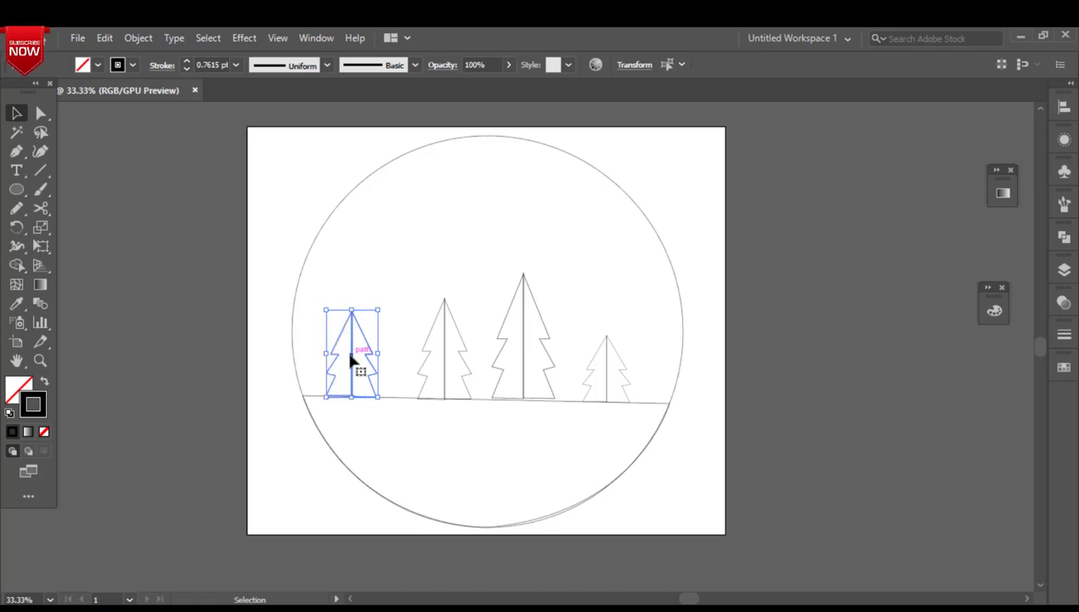
- Draw three tall triangular peaks behind the trees and round their tips with live corners
click(344, 317)
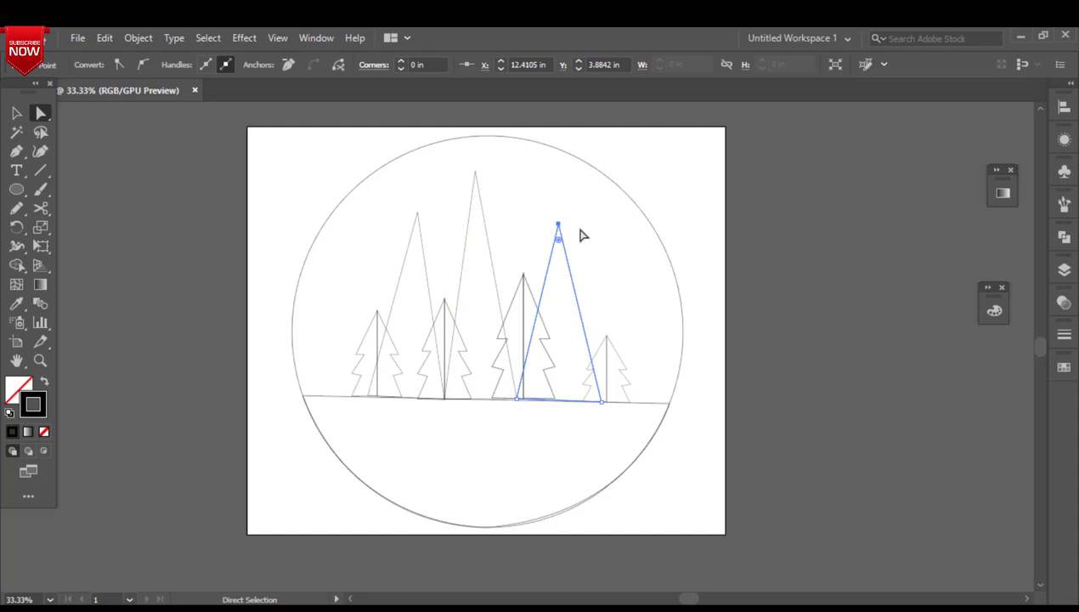
drag(558, 228, 559, 263)
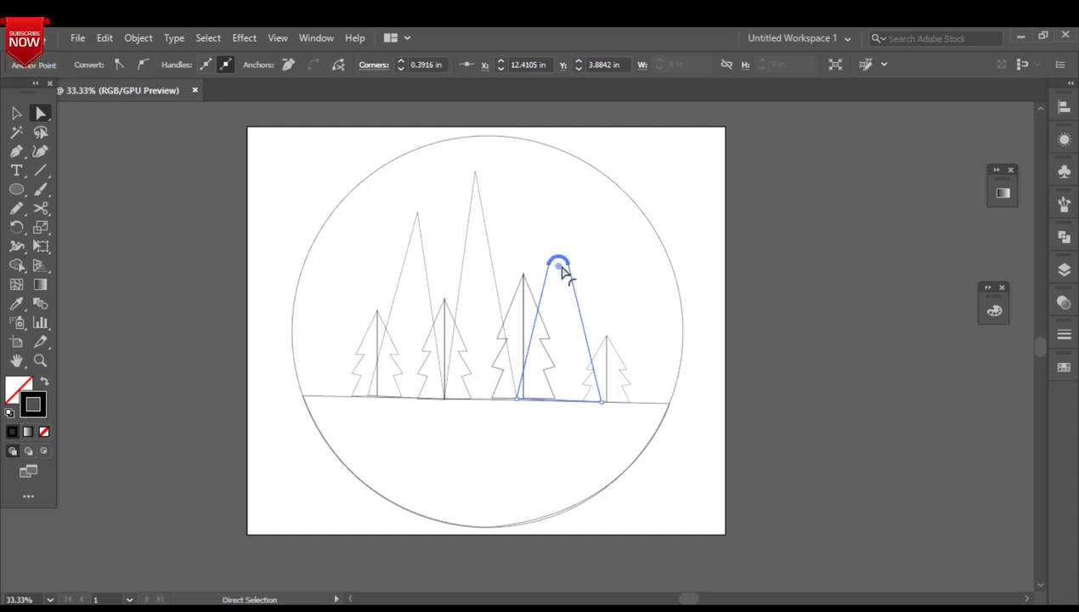
drag(556, 263, 476, 221)
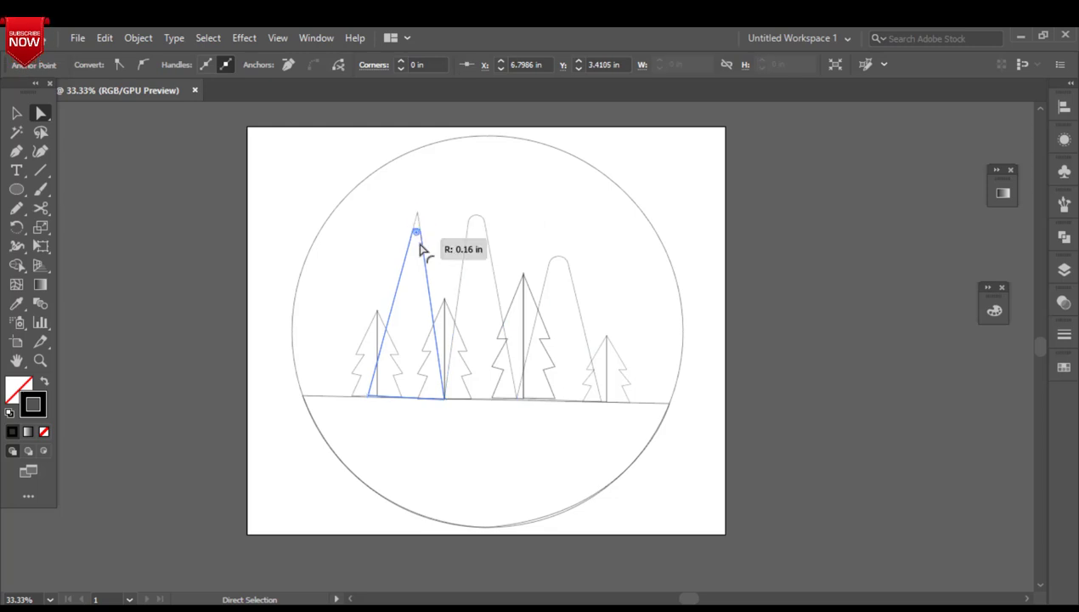
click(310, 214)
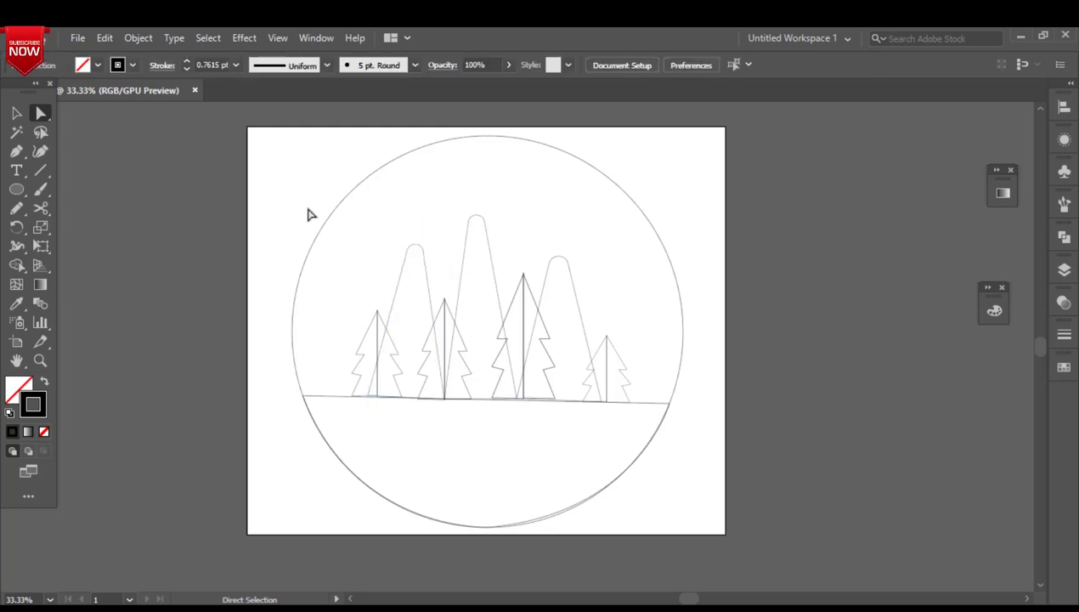
click(16, 189)
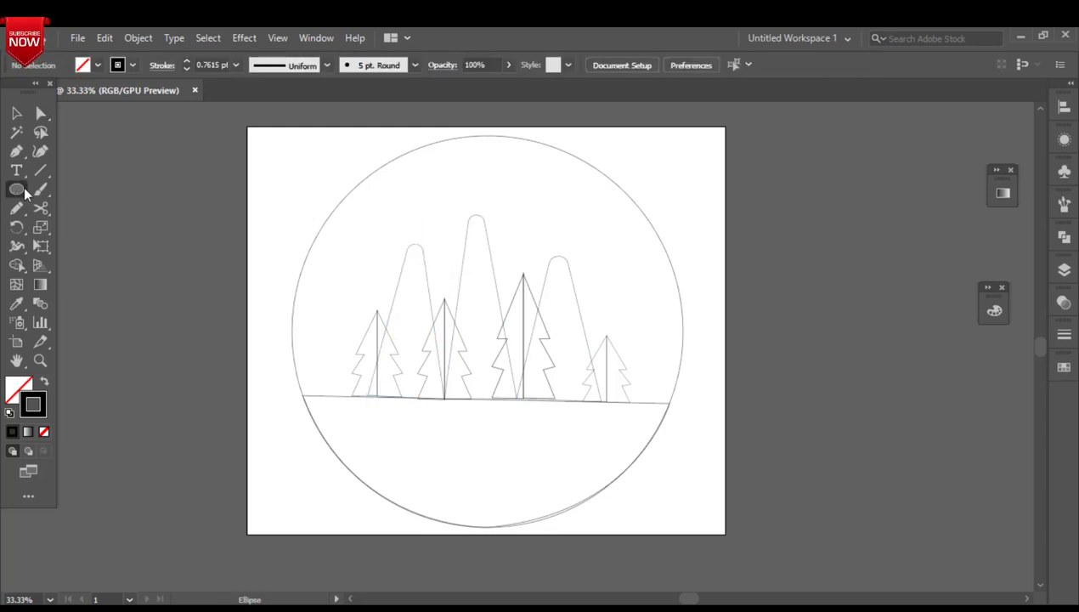
- Draw a small sun circle and move it into the upper-left sky
drag(298, 170, 331, 200)
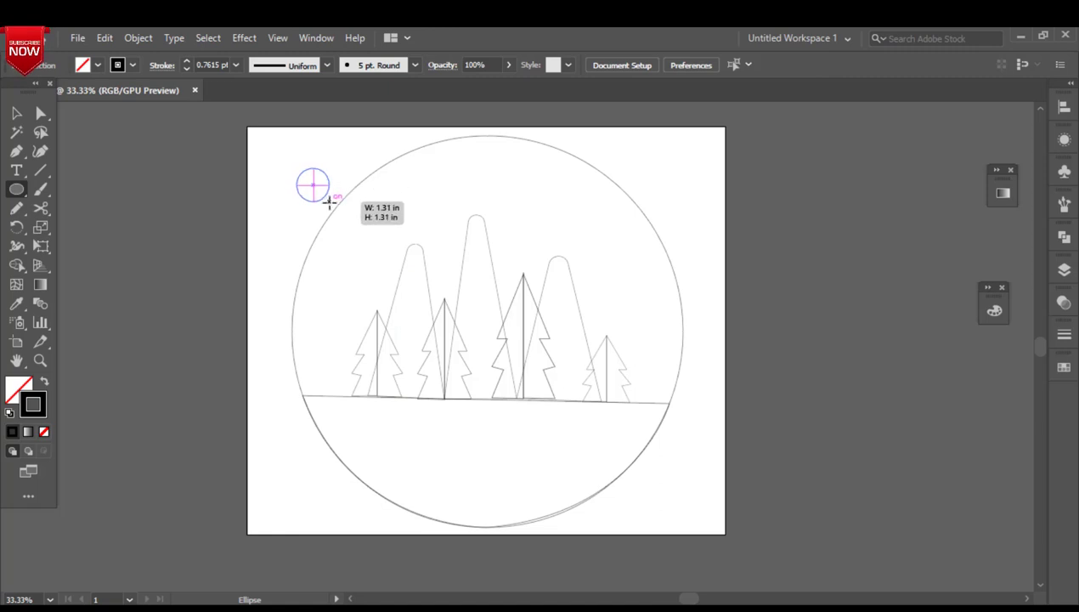
drag(298, 170, 364, 228)
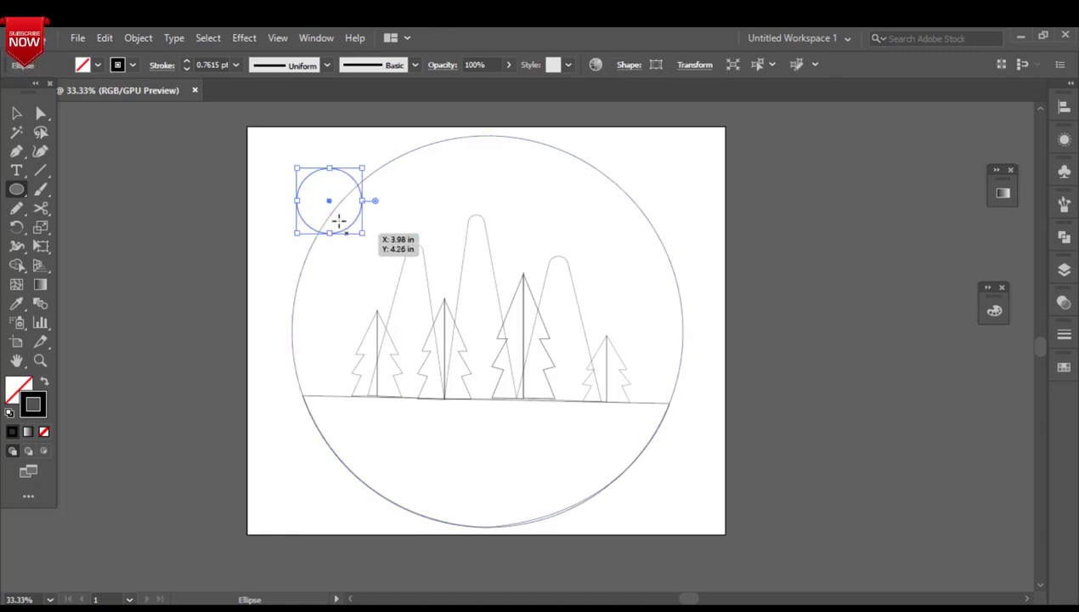
drag(329, 200, 390, 210)
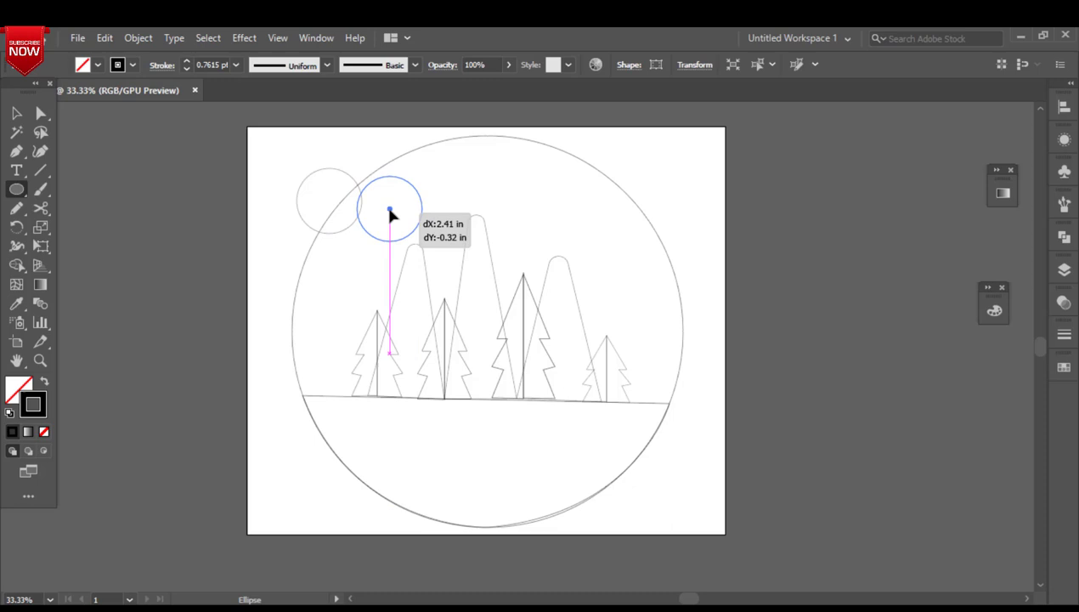
drag(391, 212, 406, 196)
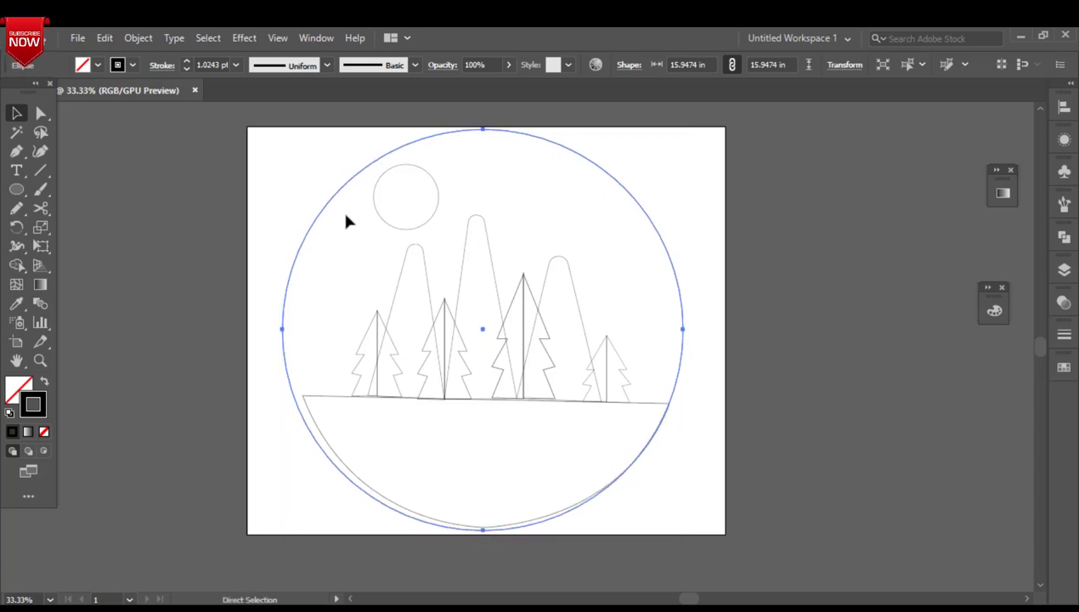
click(406, 198)
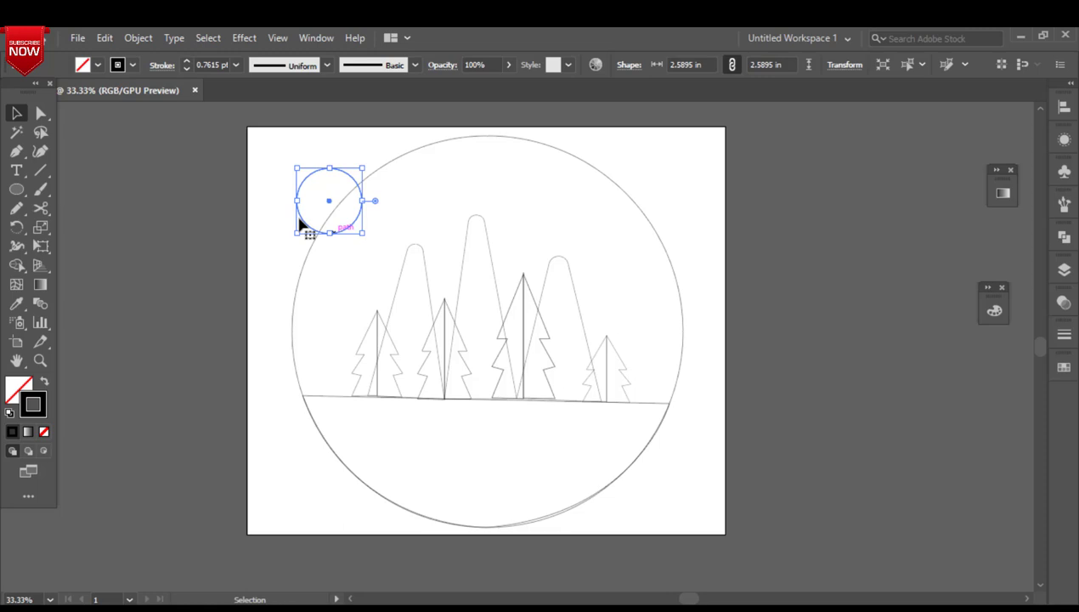
drag(329, 201, 378, 214)
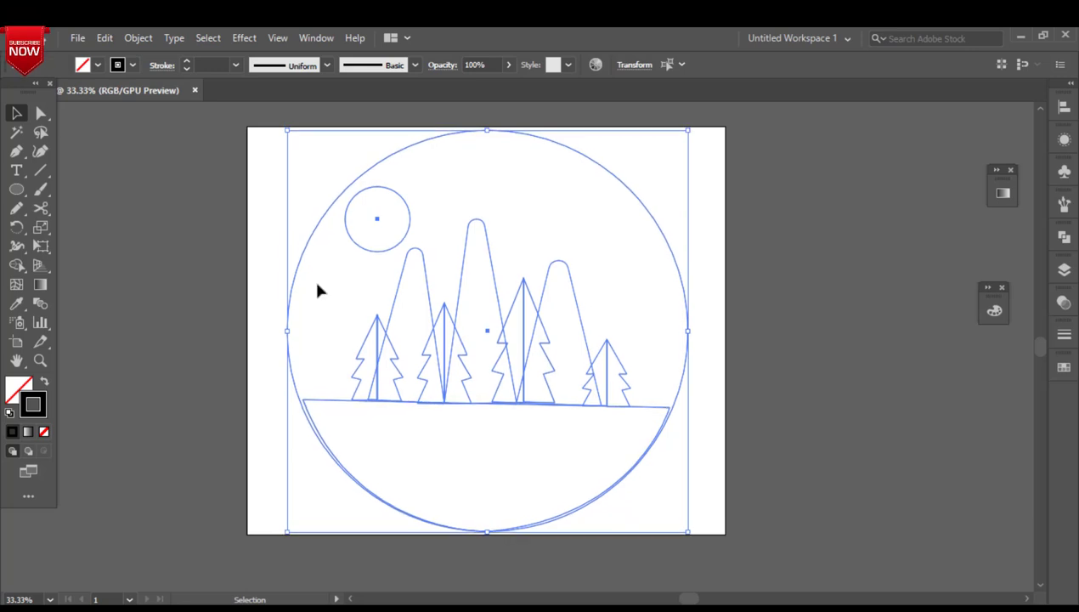
- Select the ground shape's corner anchors with Direct Selection to fit them to the circle
click(289, 250)
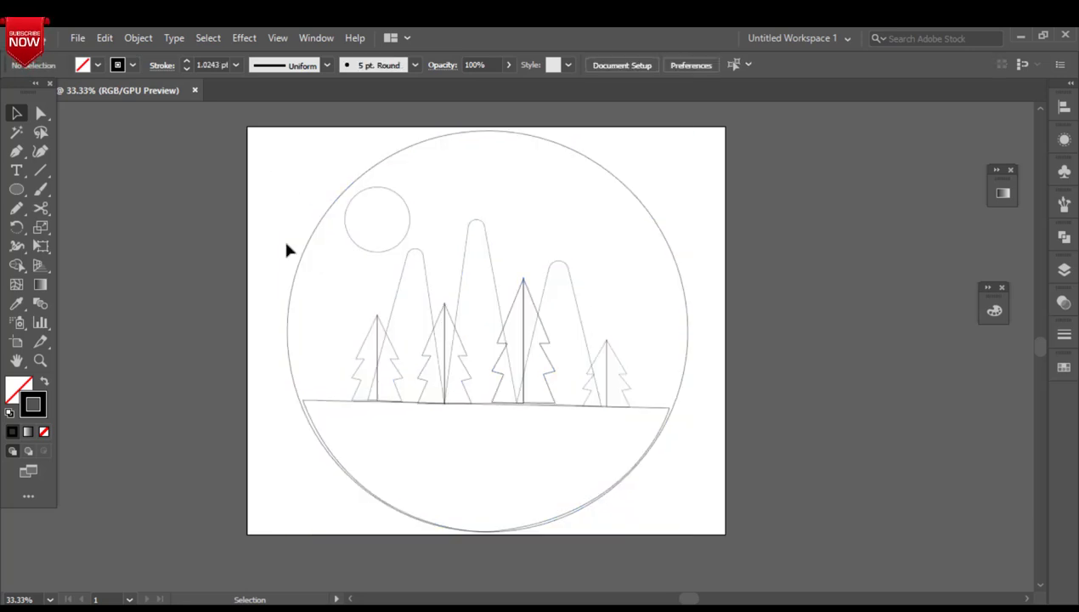
click(40, 113)
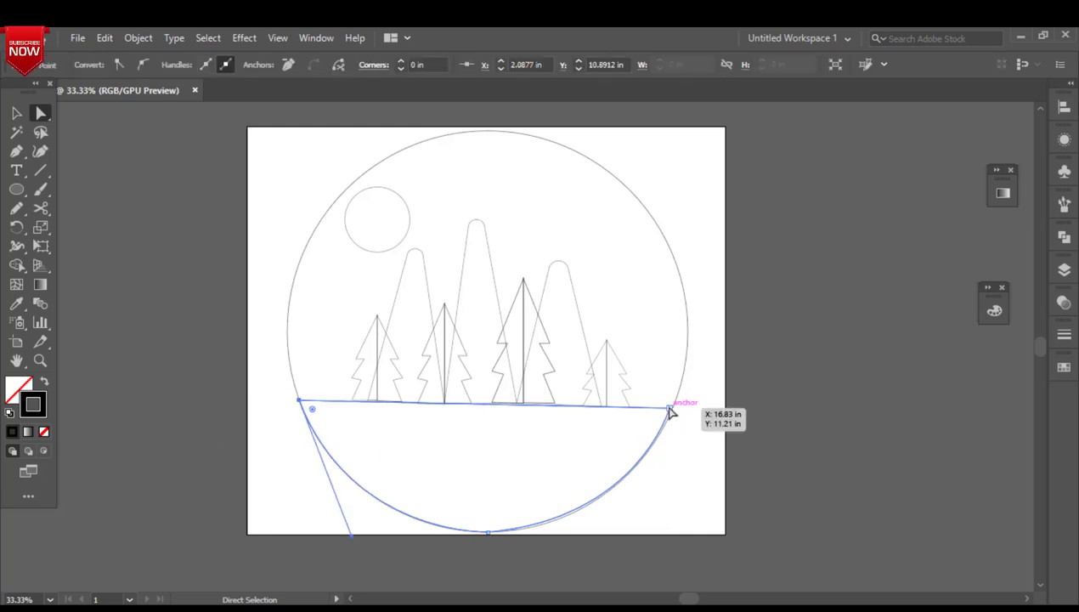
click(391, 265)
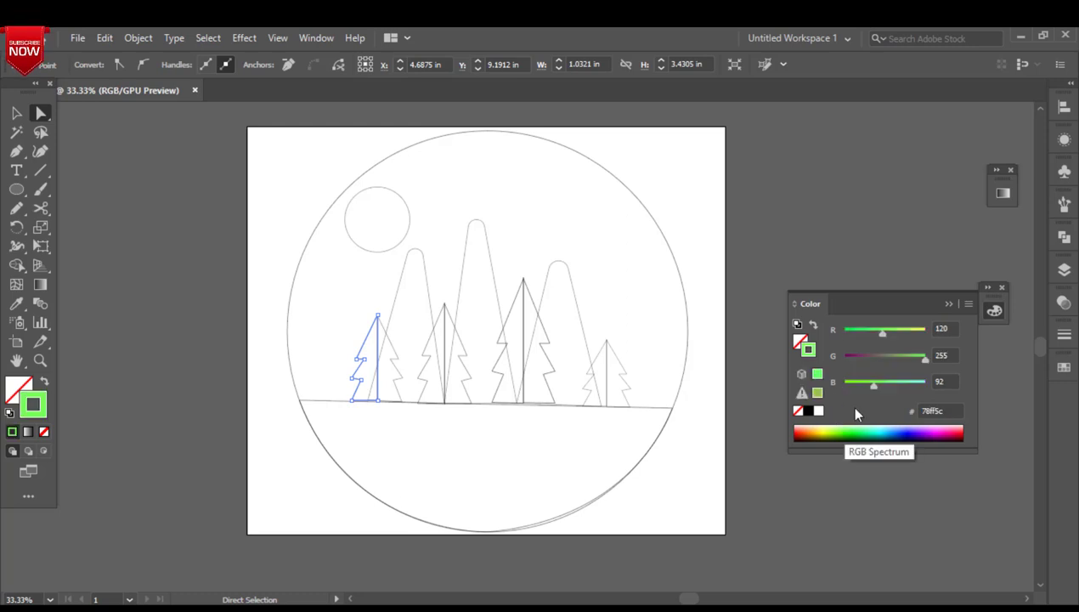
- Tint the first pine's left half light green with the Color panel sliders
drag(882, 332, 875, 331)
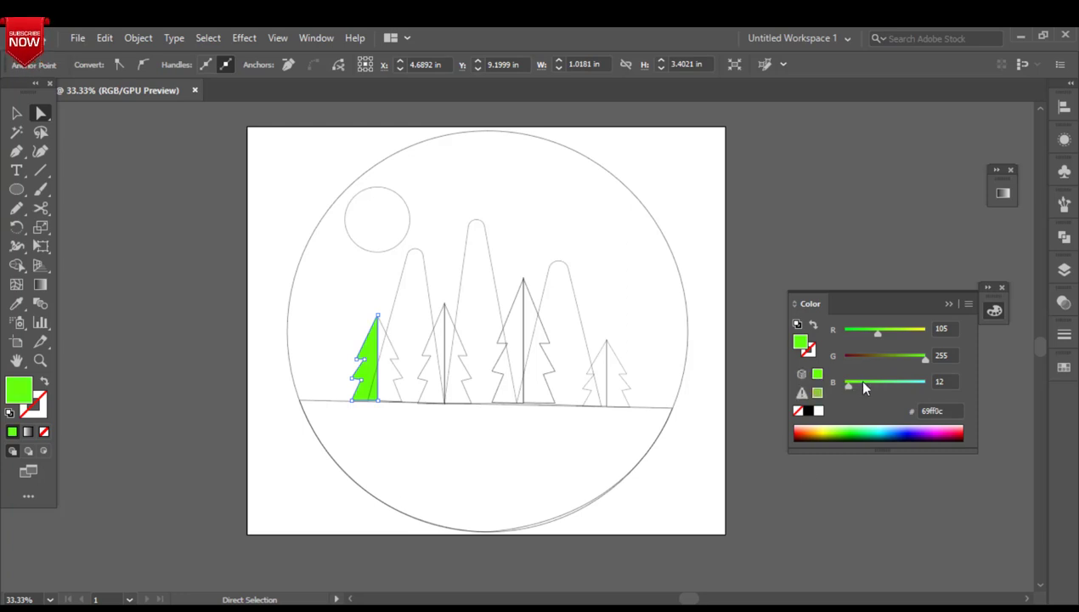
drag(877, 329, 895, 328)
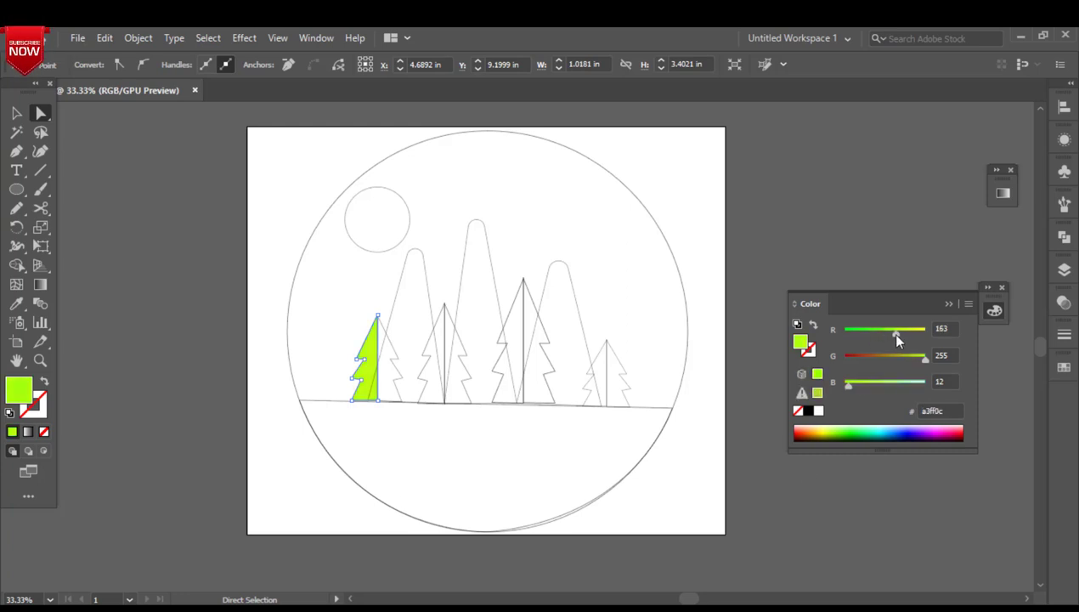
drag(895, 329, 892, 329)
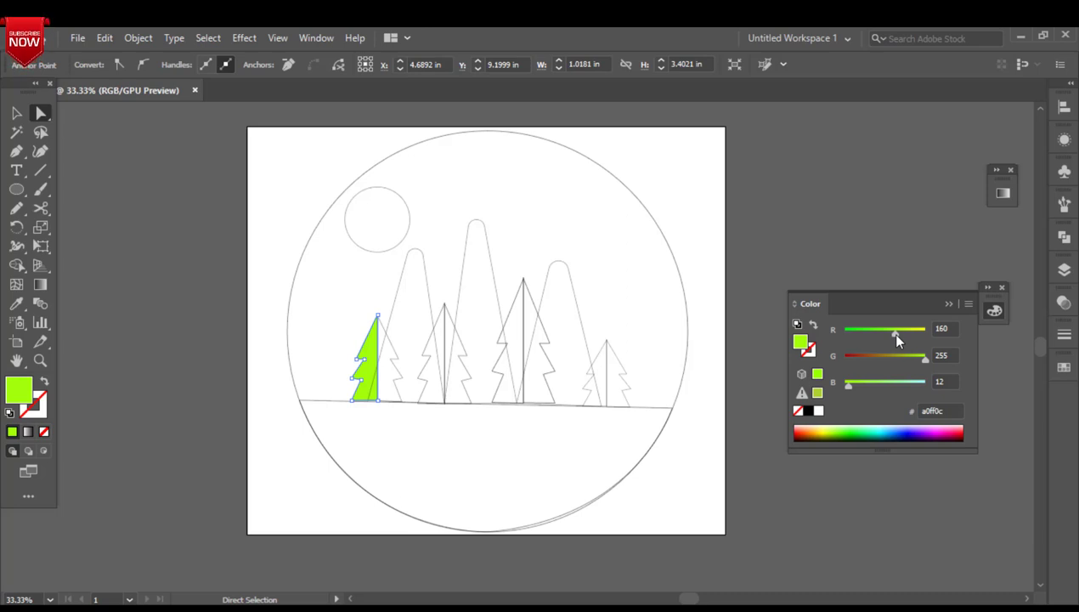
click(15, 113)
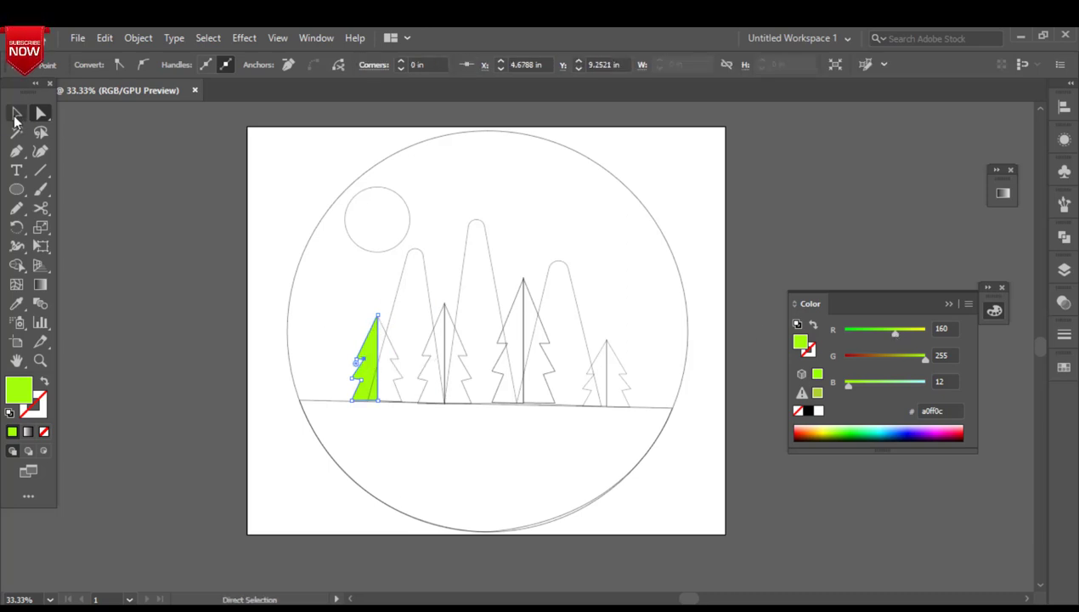
click(16, 112)
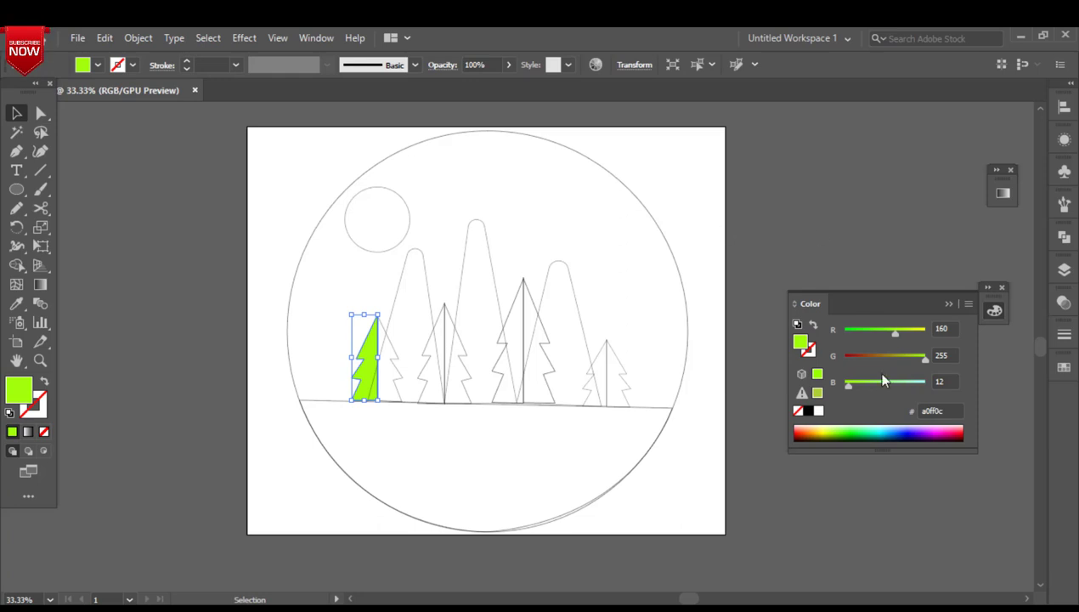
- Switch the Color panel to CMYK and tune the light and dark greens of the halves
click(968, 304)
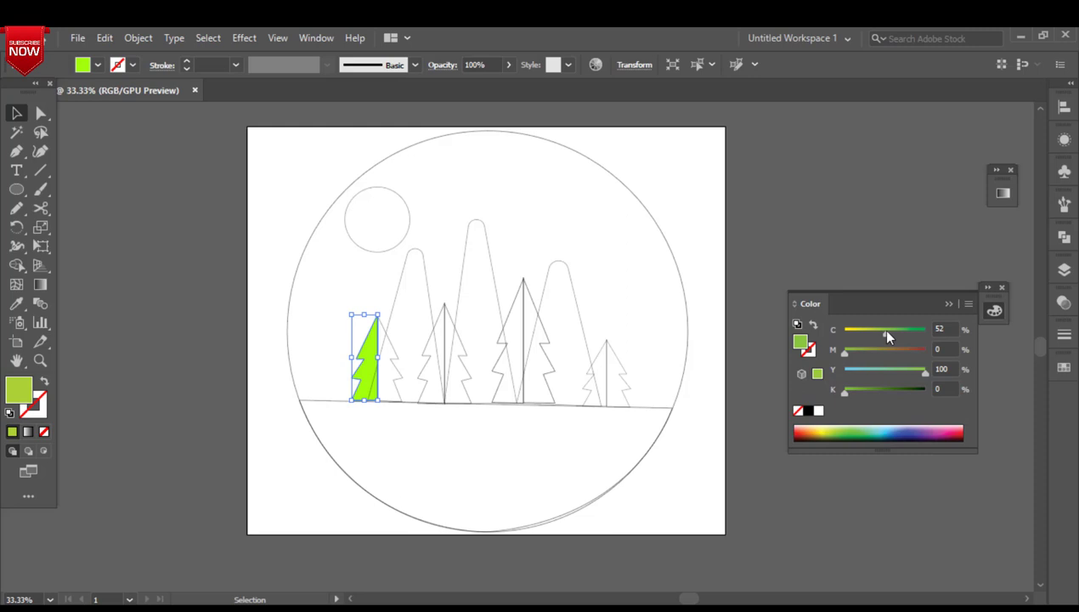
drag(892, 328, 881, 329)
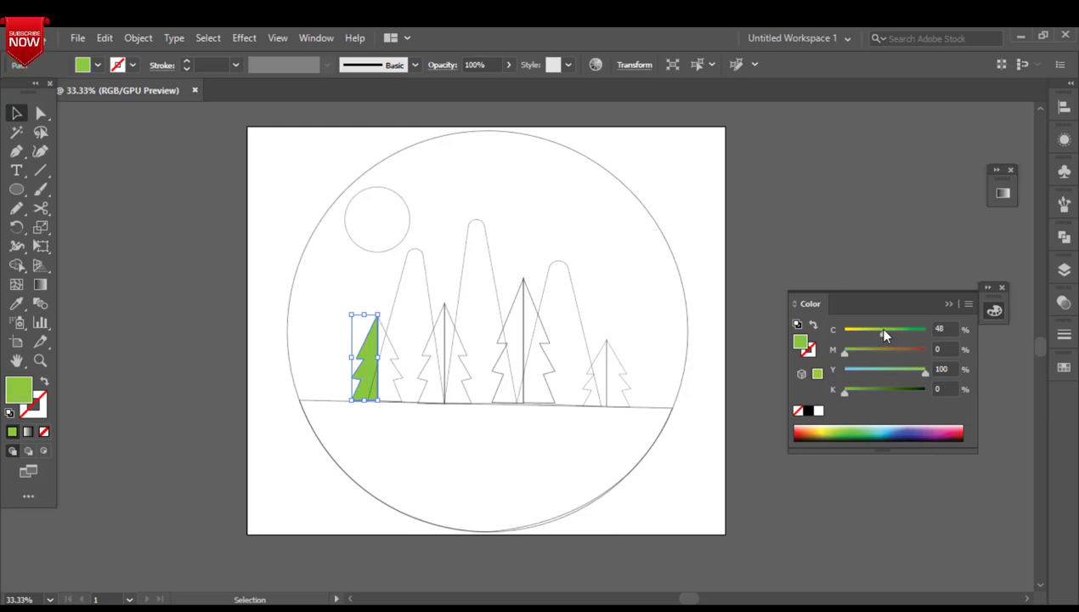
mouse_move(399, 382)
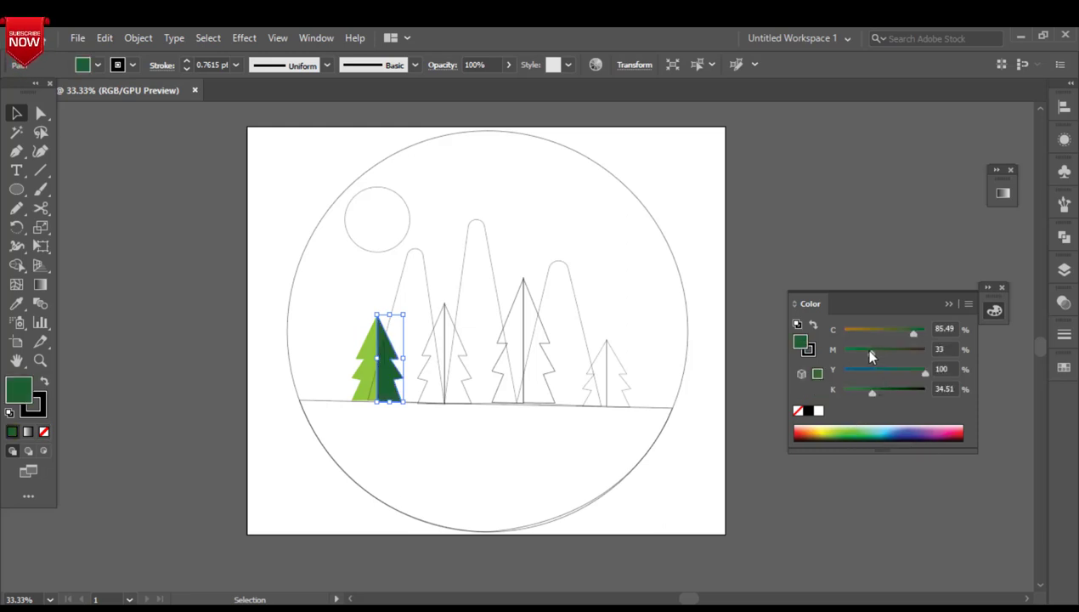
drag(872, 391, 859, 392)
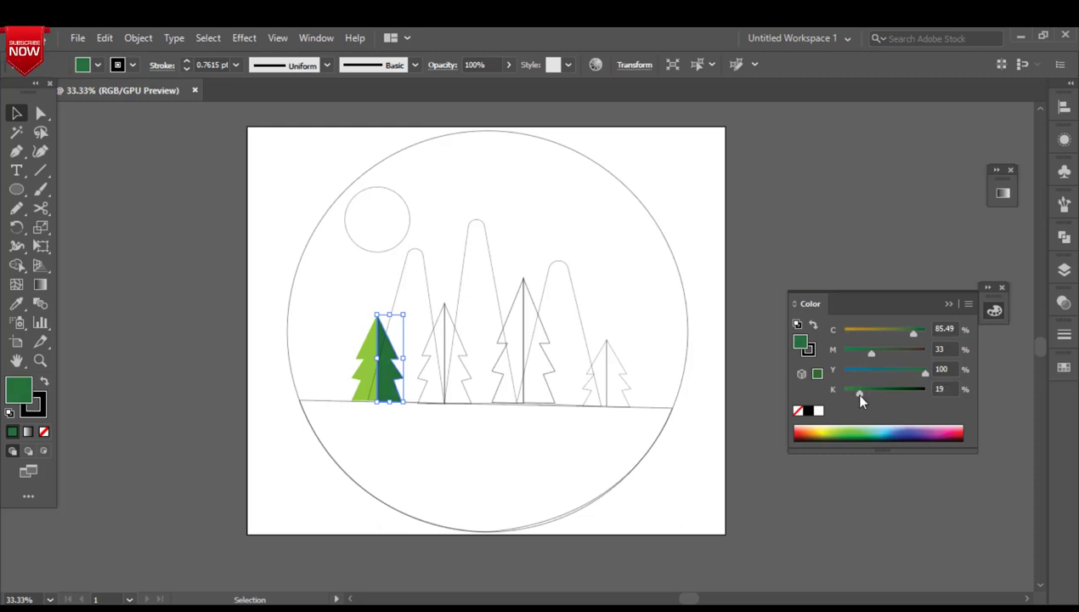
click(16, 304)
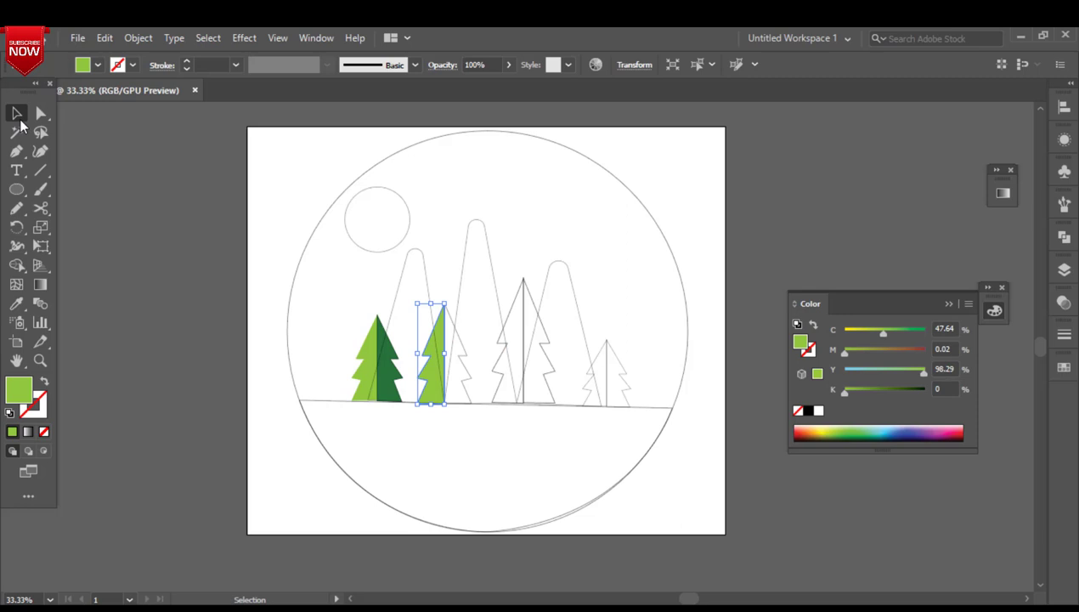
- Eyedrop the first pine's light and dark greens onto the remaining pines' left and right halves
click(376, 357)
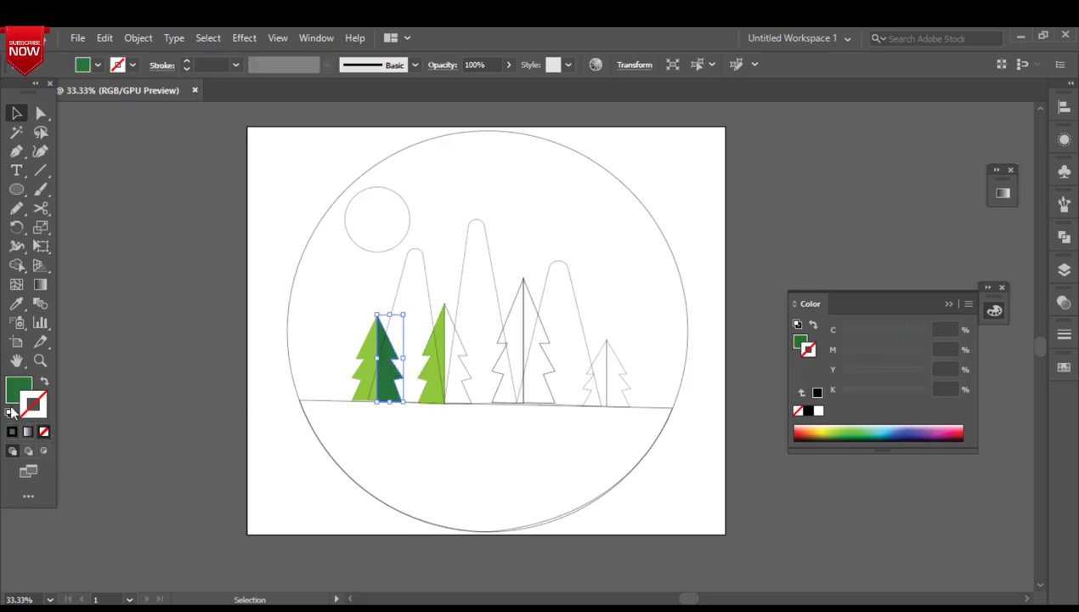
click(459, 357)
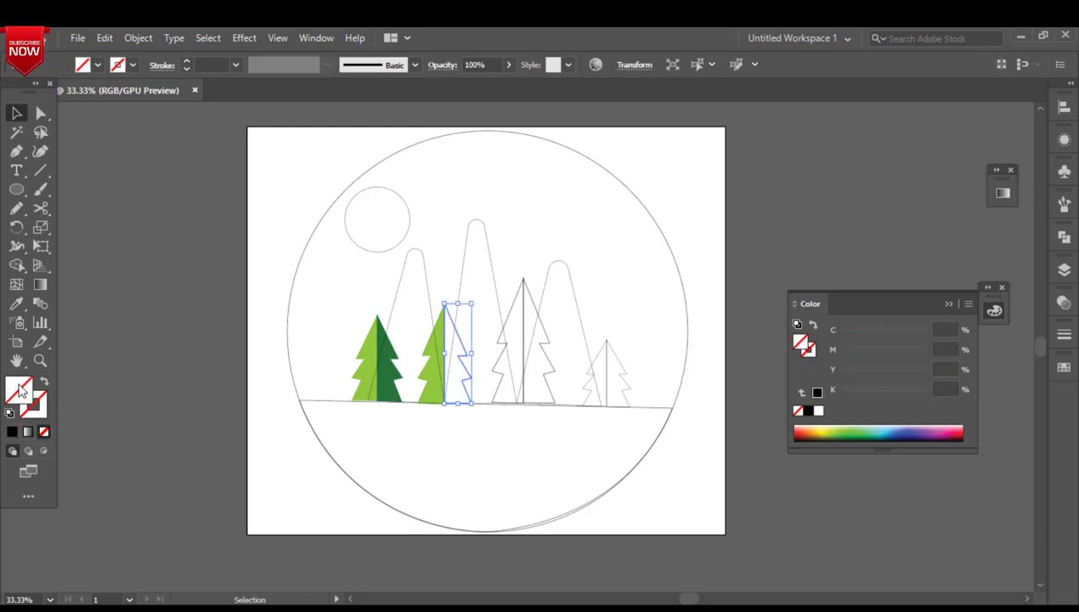
click(459, 353)
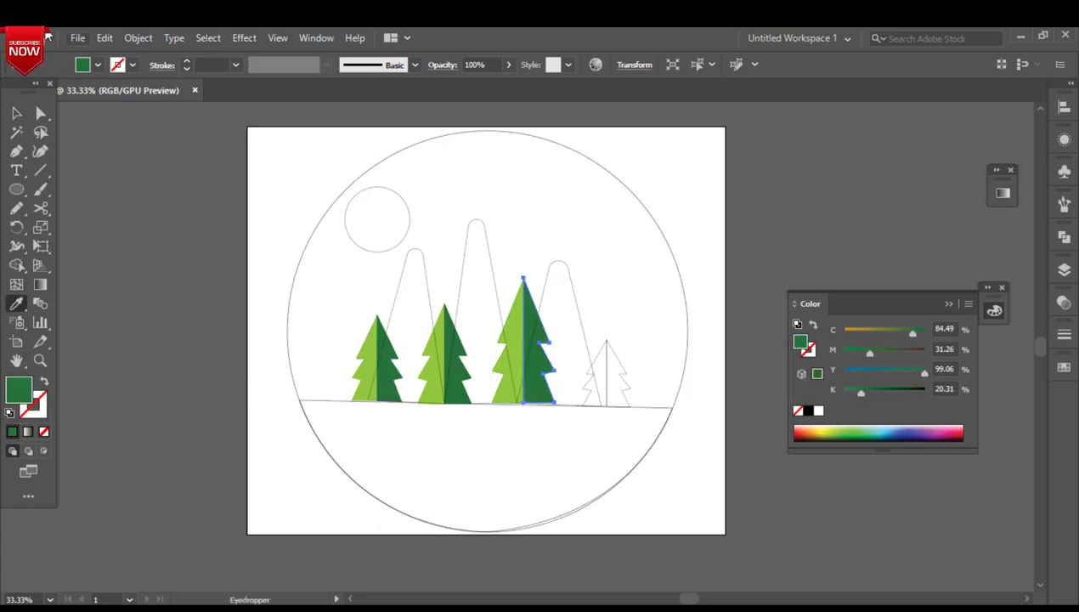
click(595, 374)
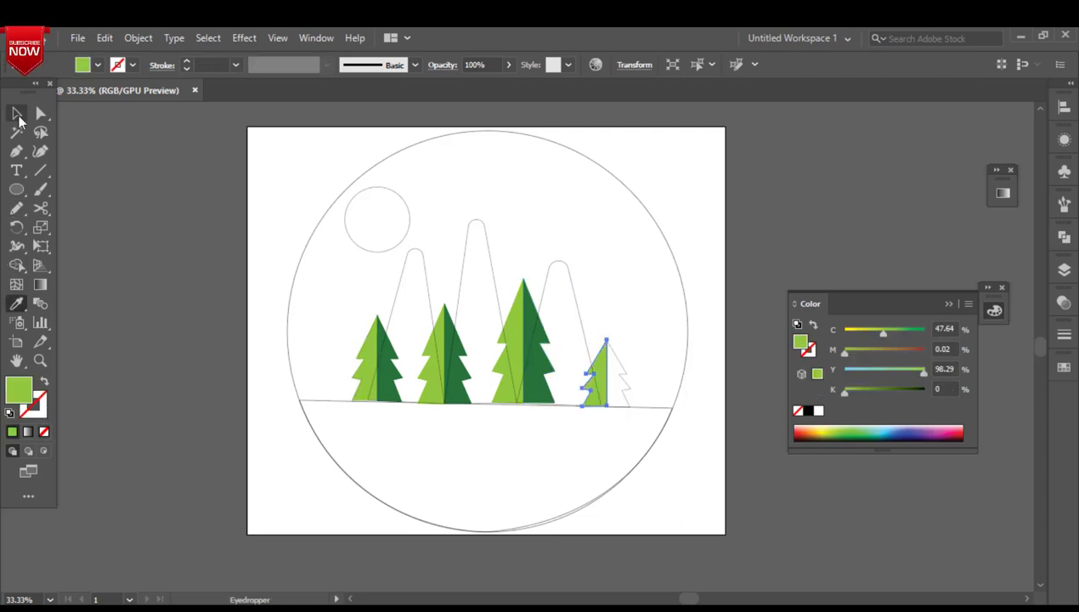
click(17, 113)
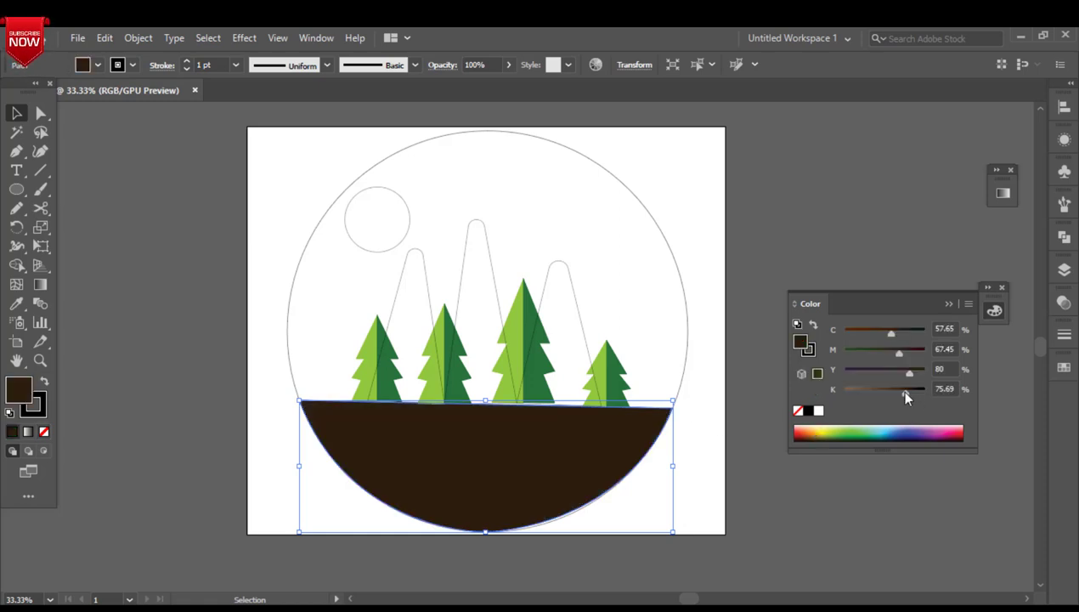
- Lighten the ground's brown fill by adjusting the CMYK sliders
drag(909, 388, 884, 389)
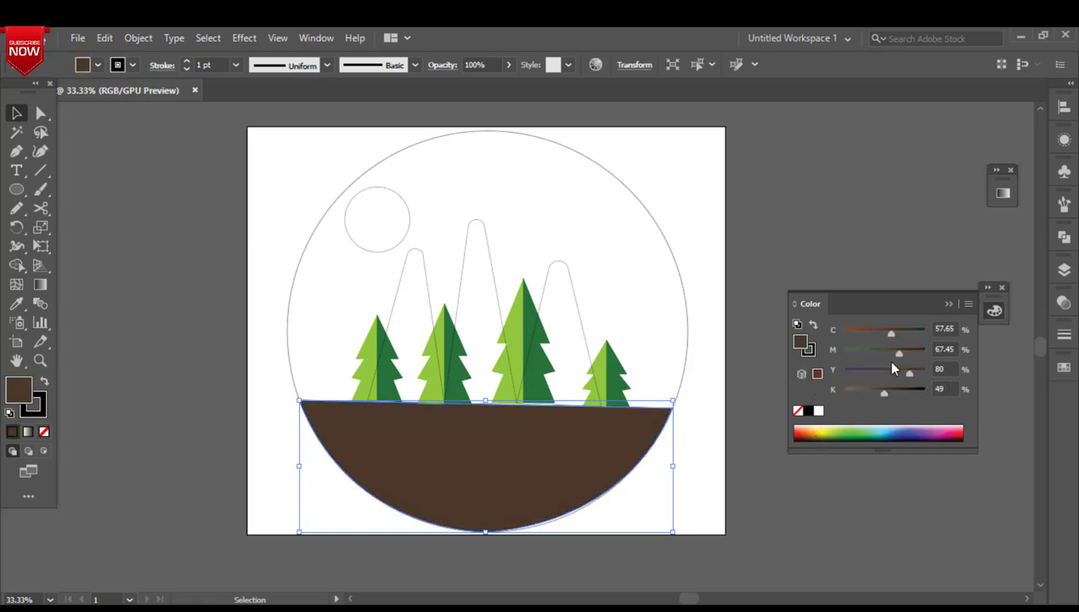
drag(891, 331, 878, 331)
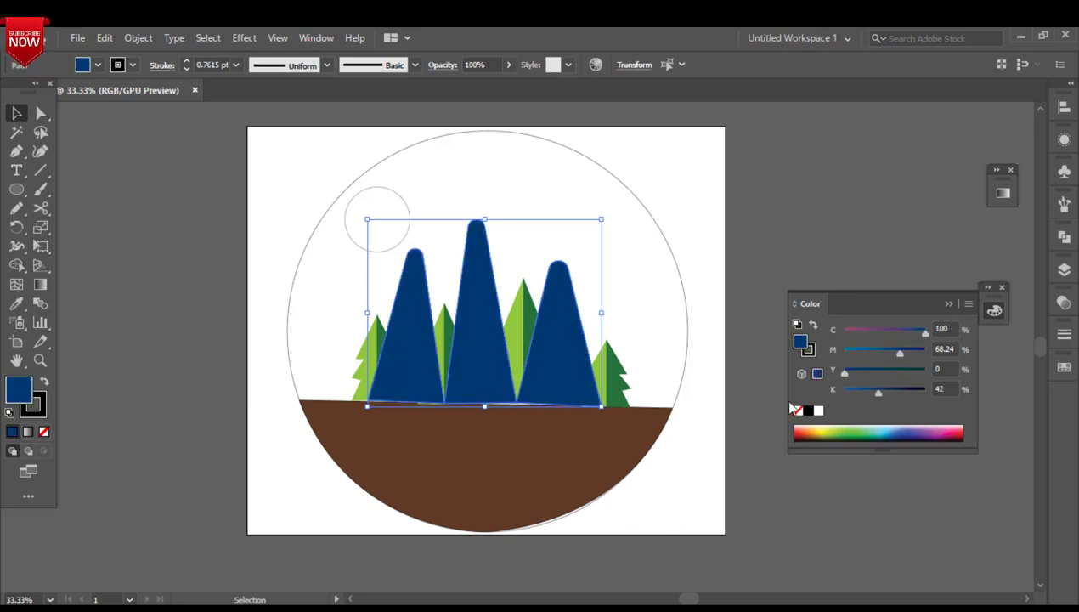
- Send the navy mountains to the back, behind the pines, via Arrange
right_click(467, 352)
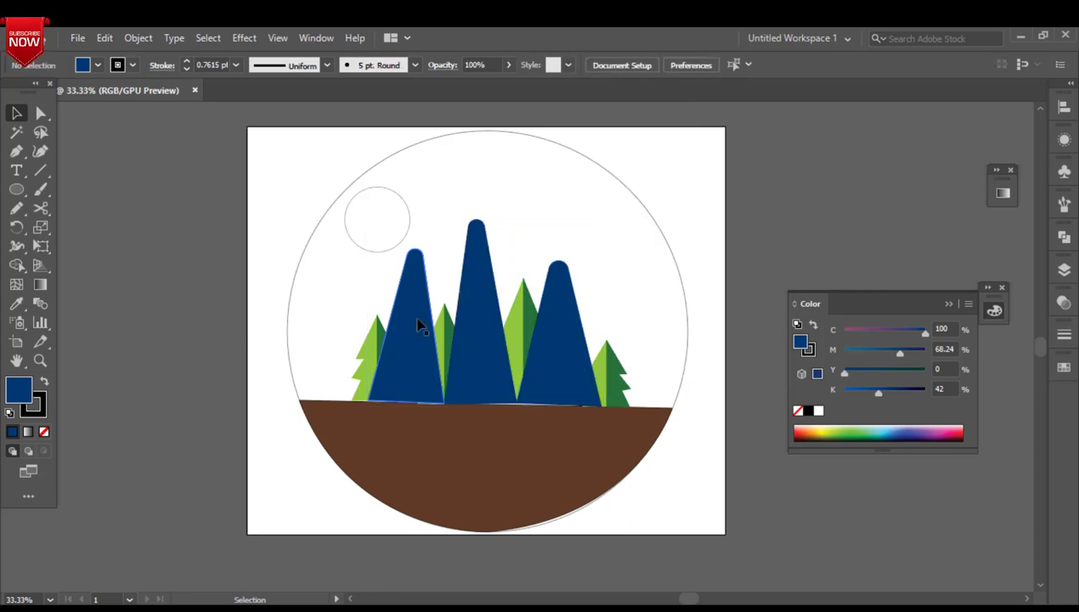
right_click(416, 326)
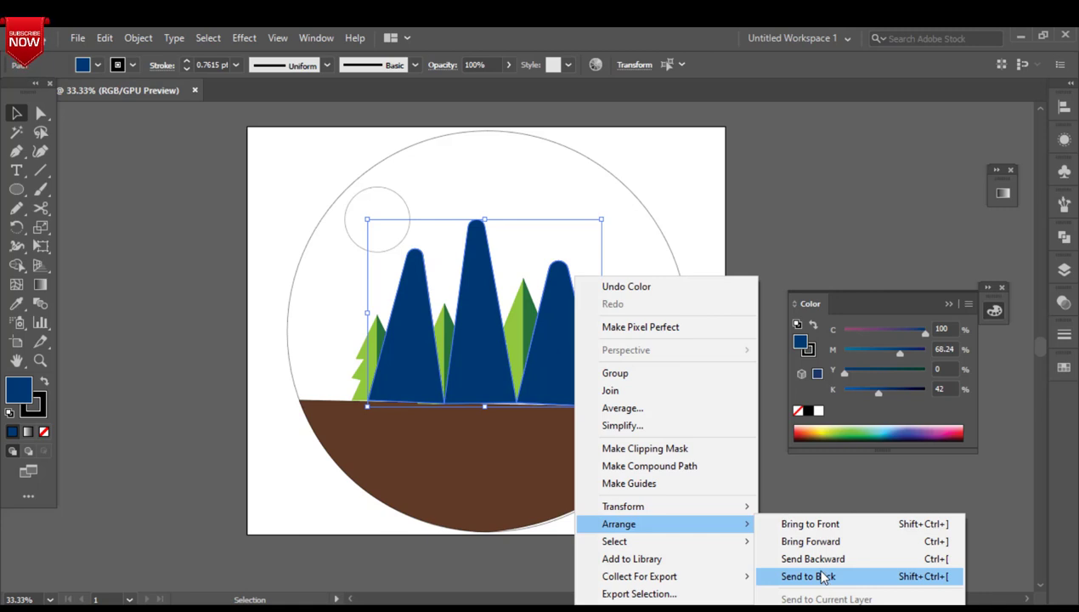
click(808, 576)
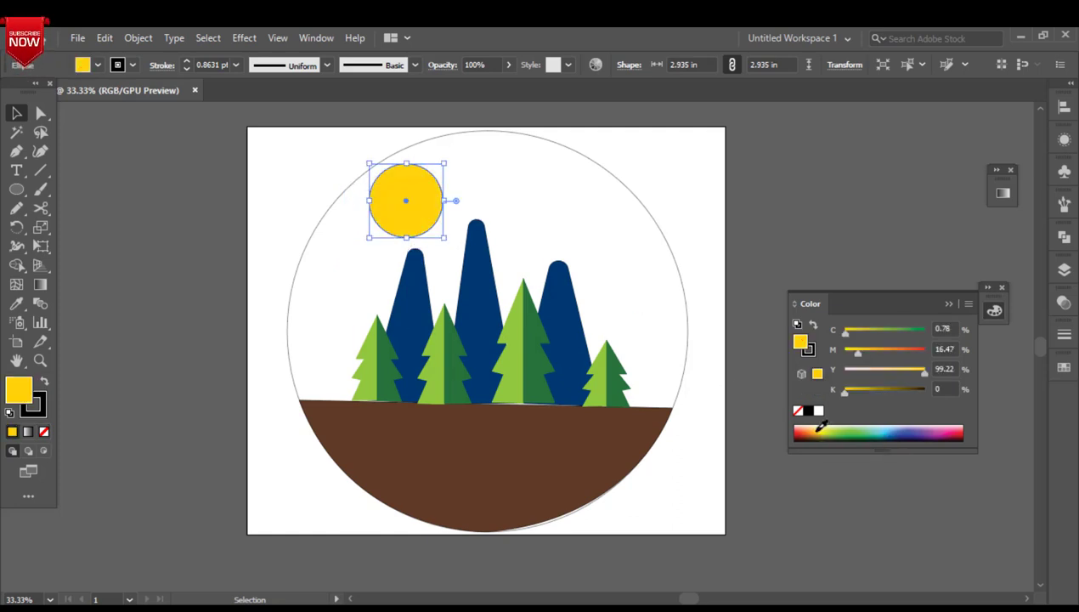
- Pick yellow from the Color panel spectrum for the sun
drag(856, 349, 865, 349)
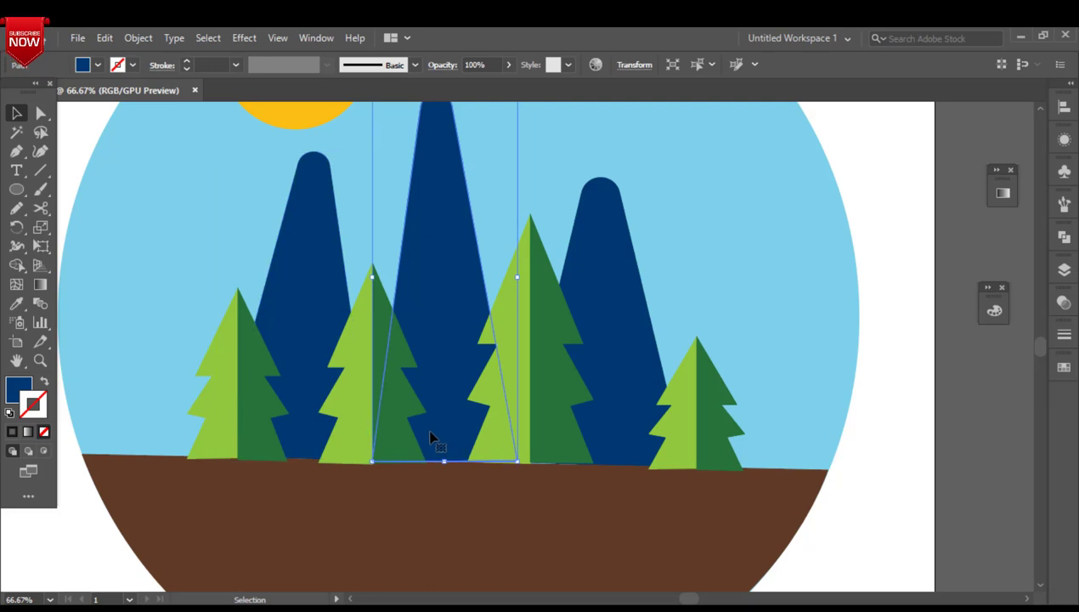
click(502, 340)
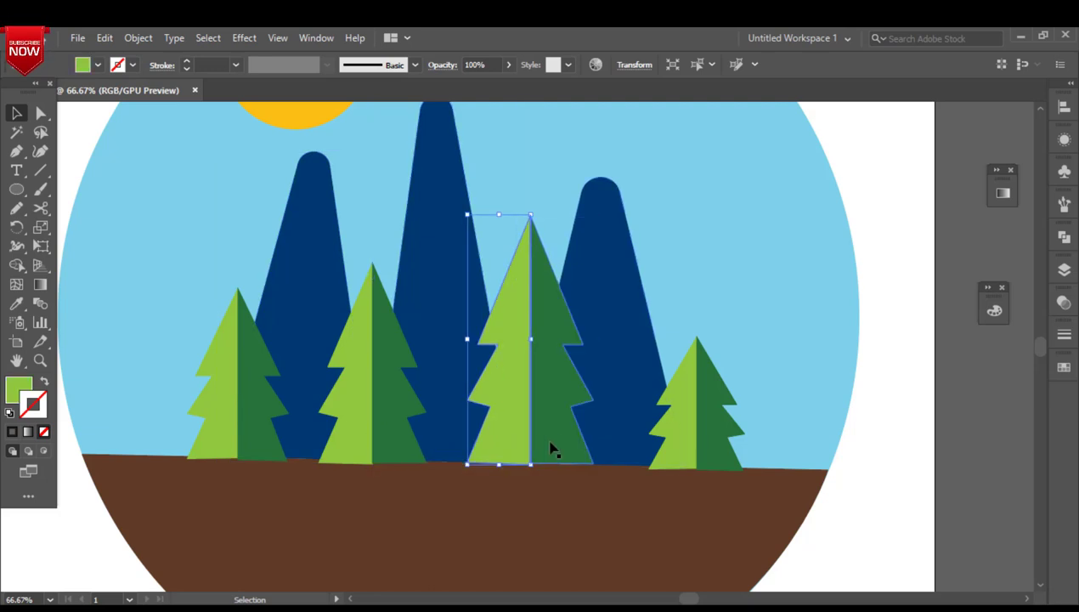
click(625, 430)
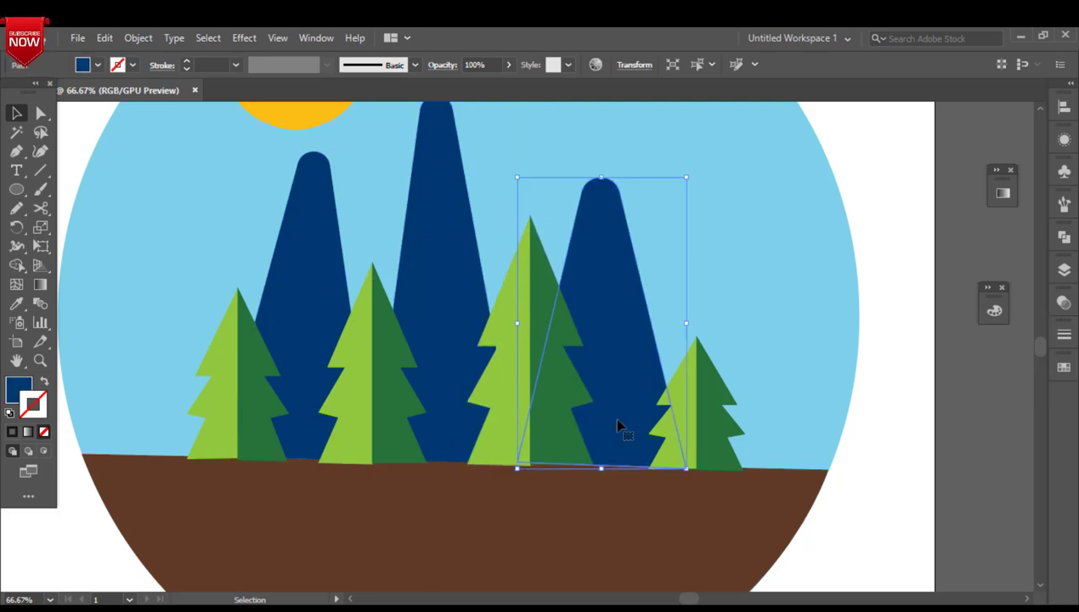